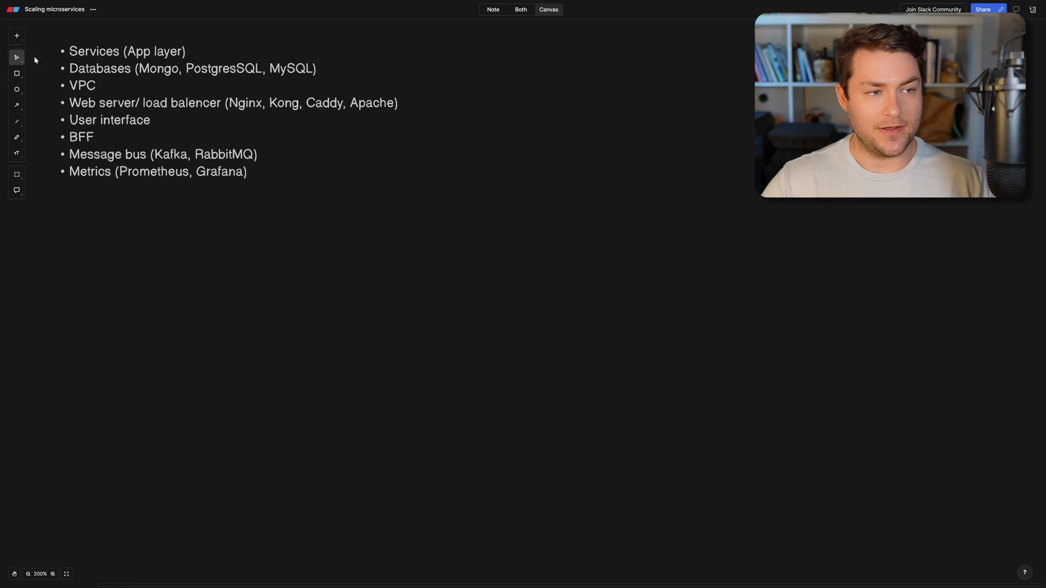
pyautogui.moveTo(313, 145)
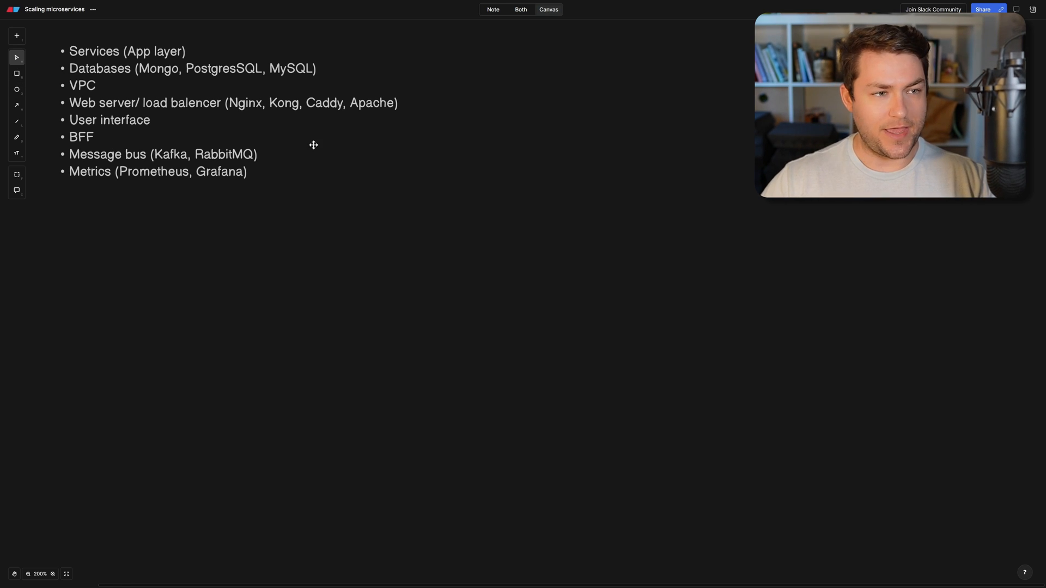
# Draw a large VPC container beside the list with the AWS VPC icon and 'VPC' label.
pyautogui.click(15, 35)
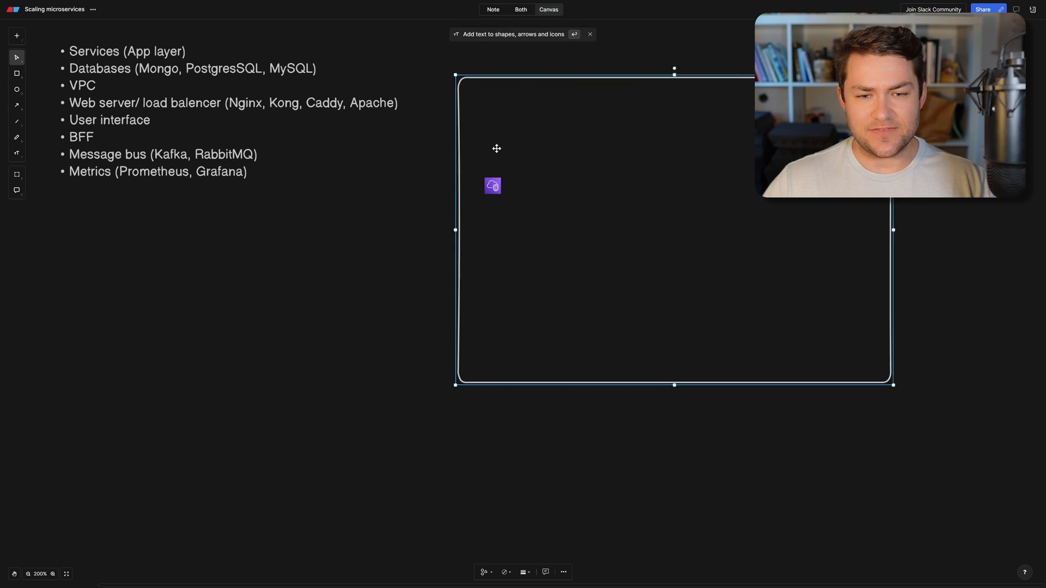
pyautogui.click(492, 185)
pyautogui.write('VPC')
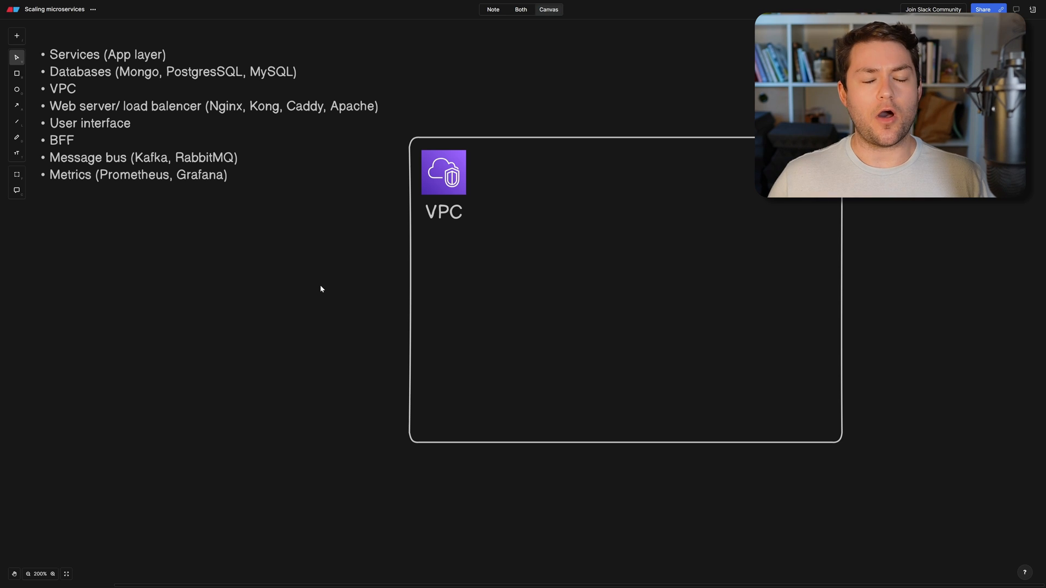
pyautogui.moveTo(122, 45)
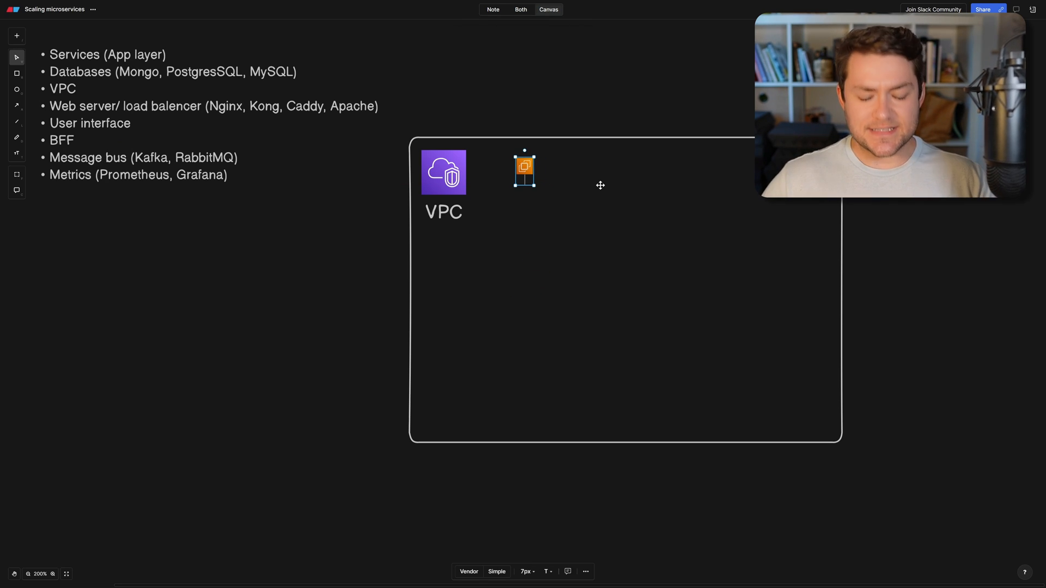
# Label the EC2 icons User API, Products API and Orders API, and add a database.
pyautogui.write('User API')
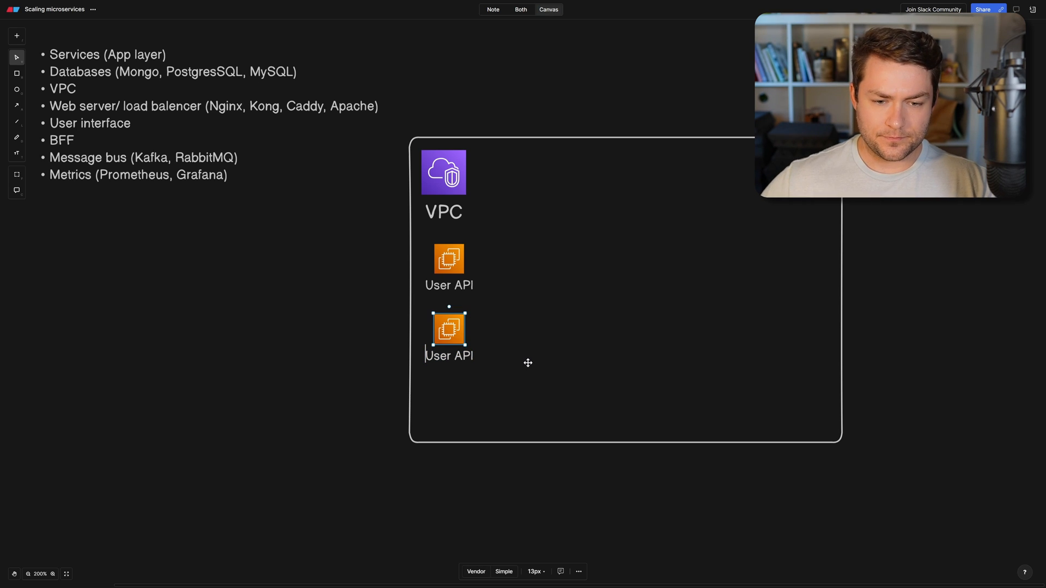
pyautogui.write('API')
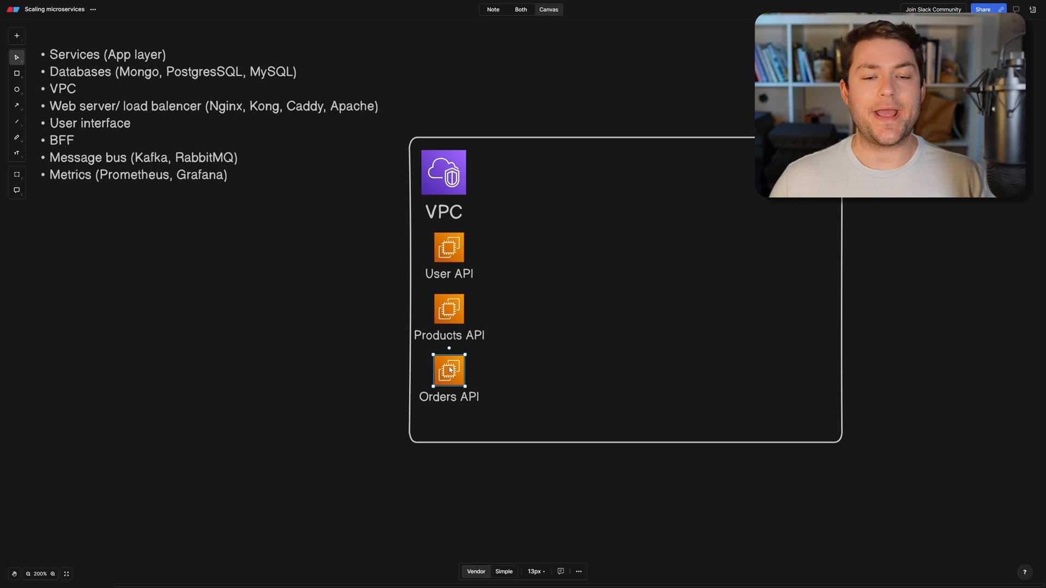
pyautogui.moveTo(328, 307)
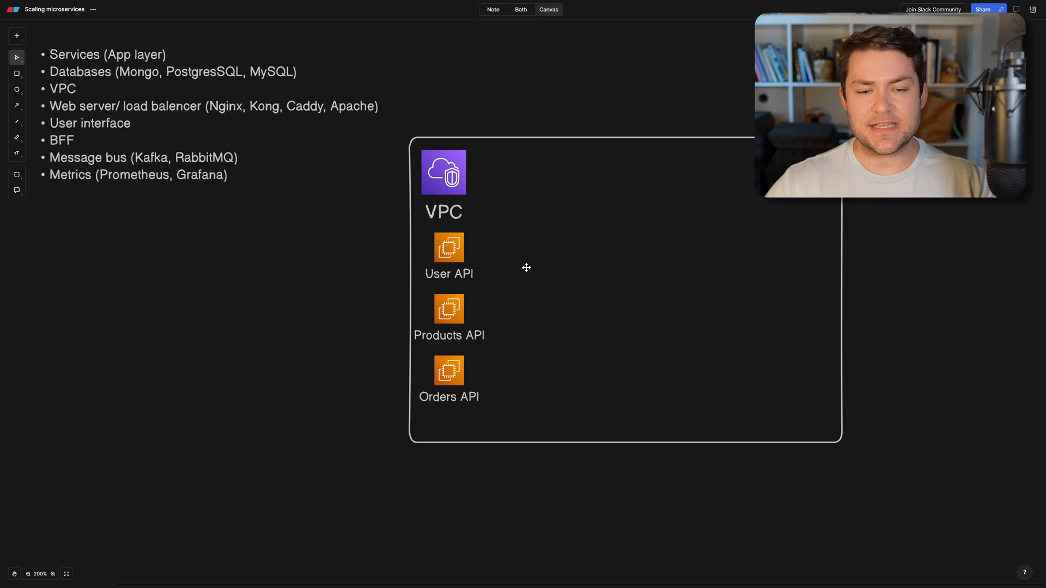
pyautogui.write('db')
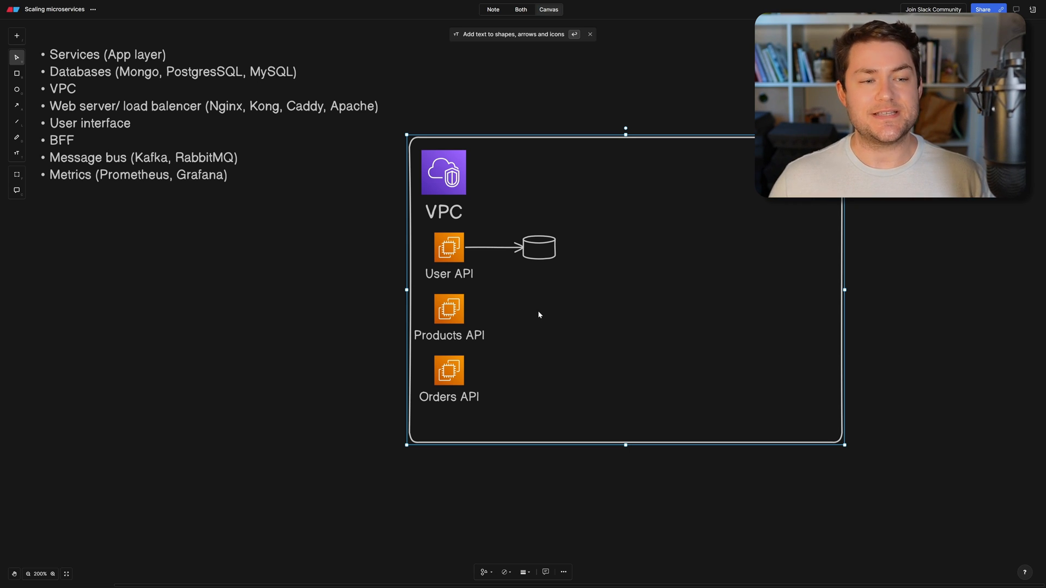
pyautogui.moveTo(428, 234)
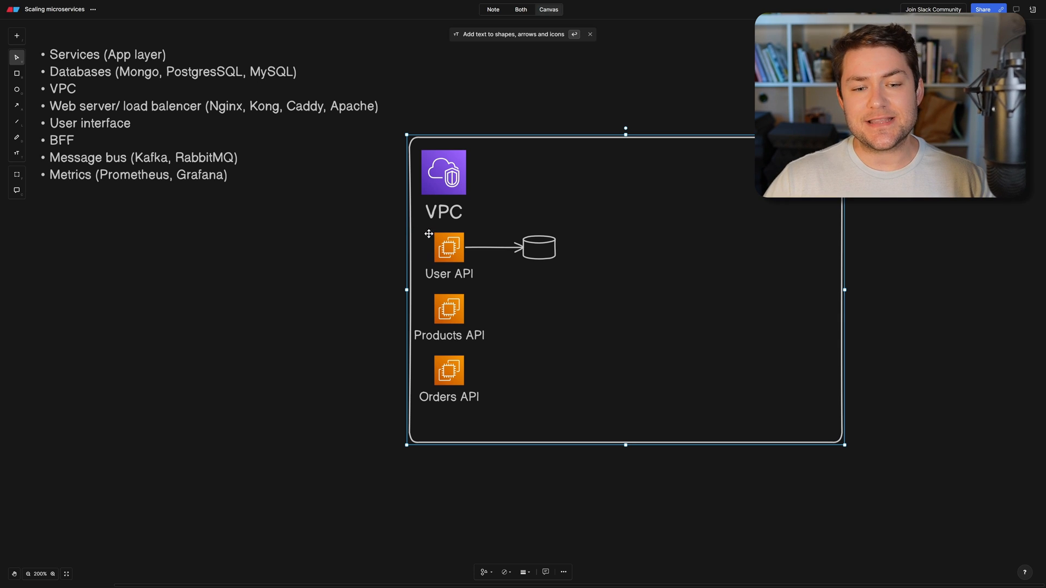
# Arrow User API to the database cylinder and duplicate the cylinder beside Products API.
pyautogui.click(449, 249)
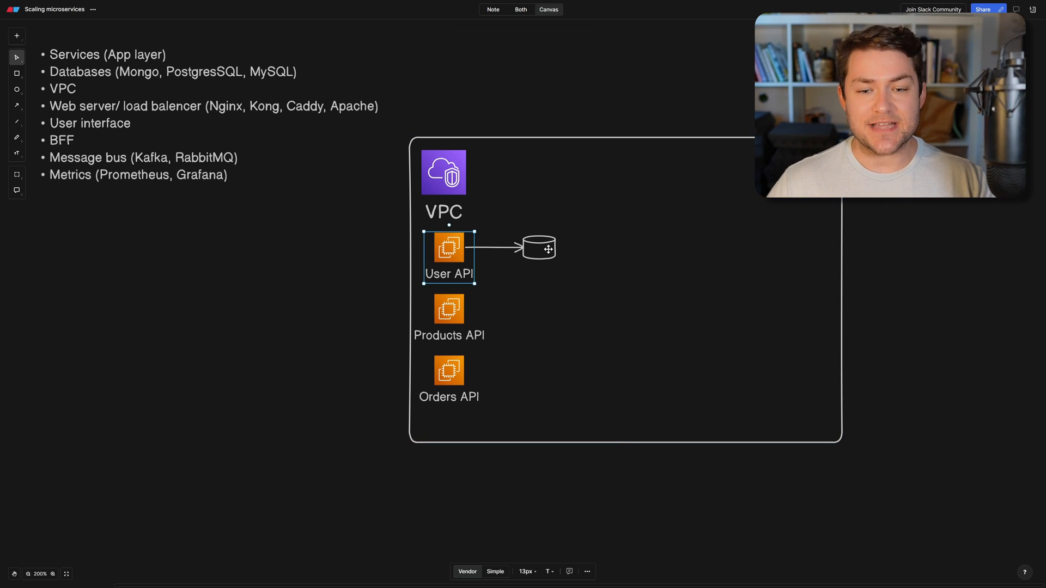
pyautogui.click(524, 247)
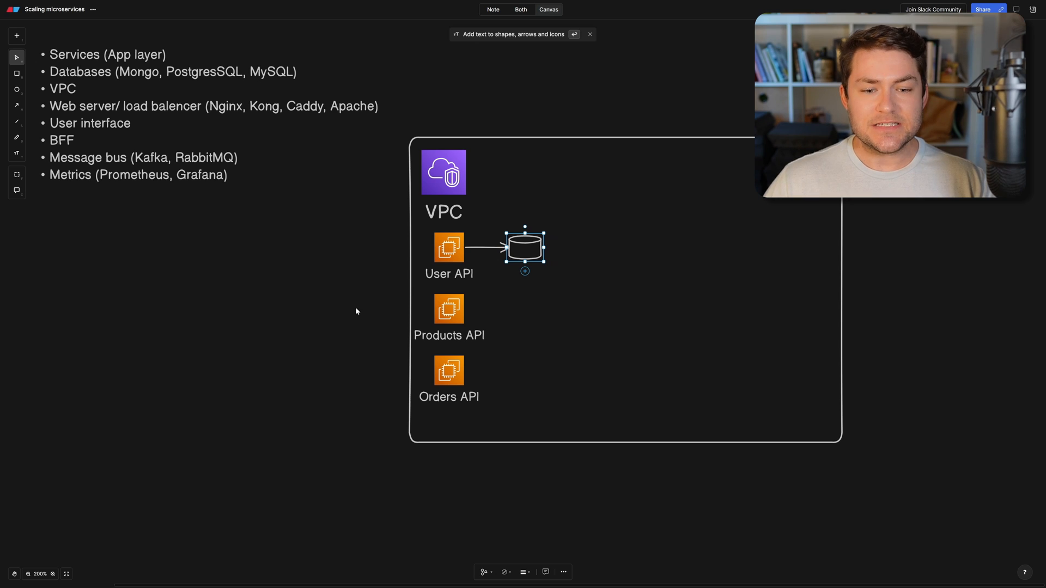
pyautogui.click(357, 311)
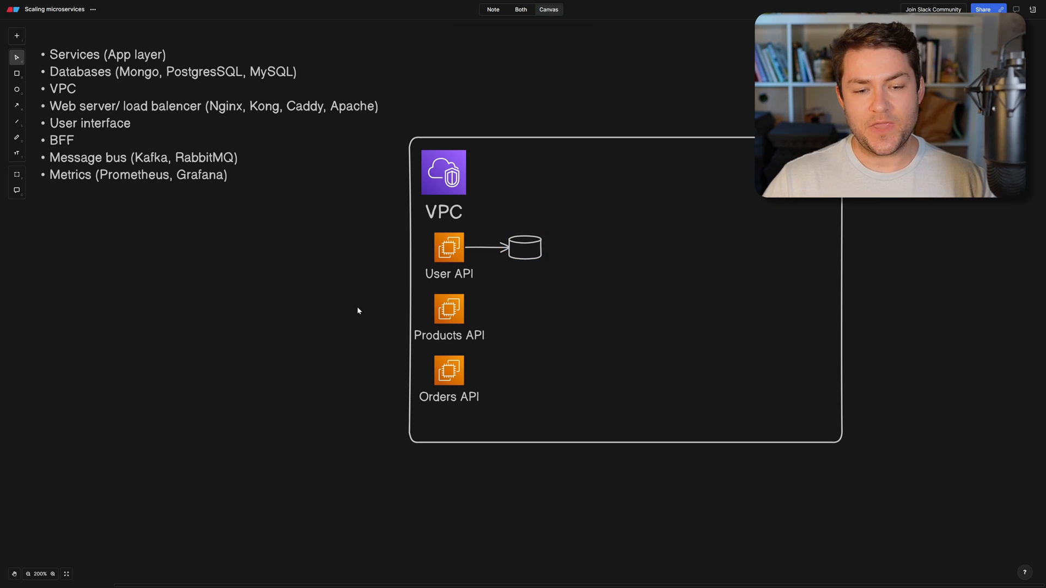
pyautogui.click(448, 247)
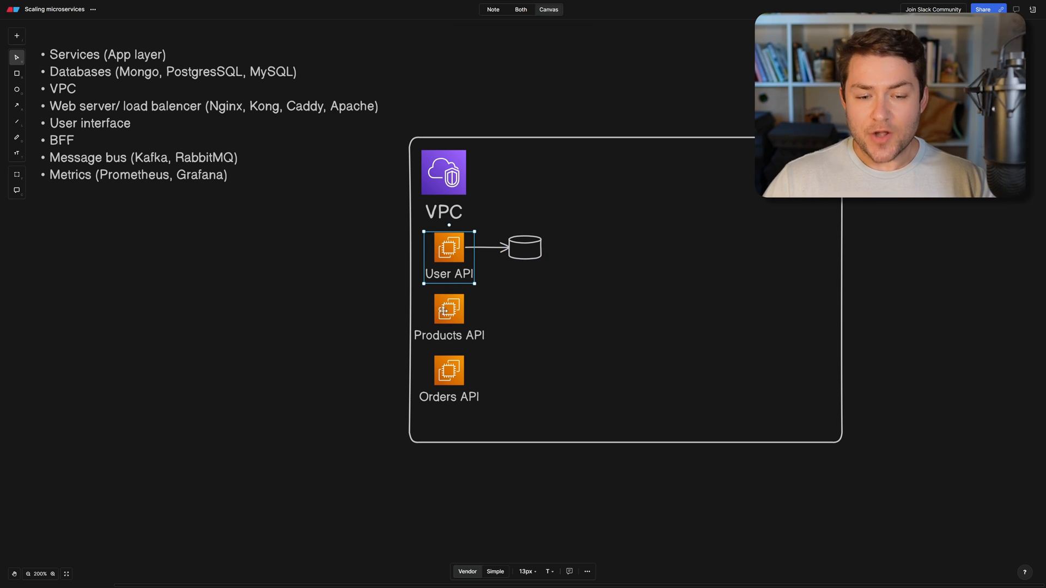
pyautogui.click(525, 247)
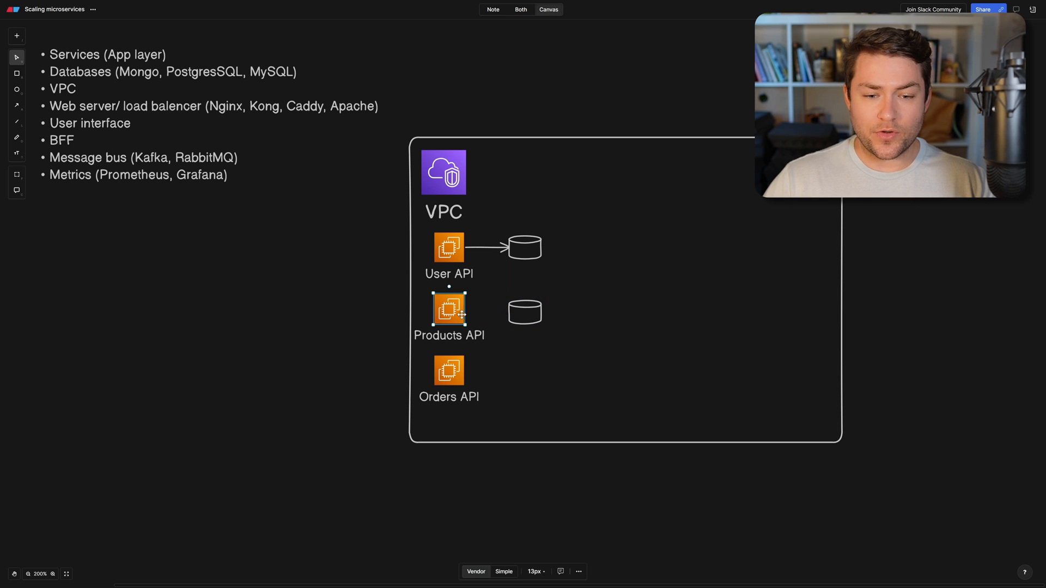
pyautogui.click(525, 310)
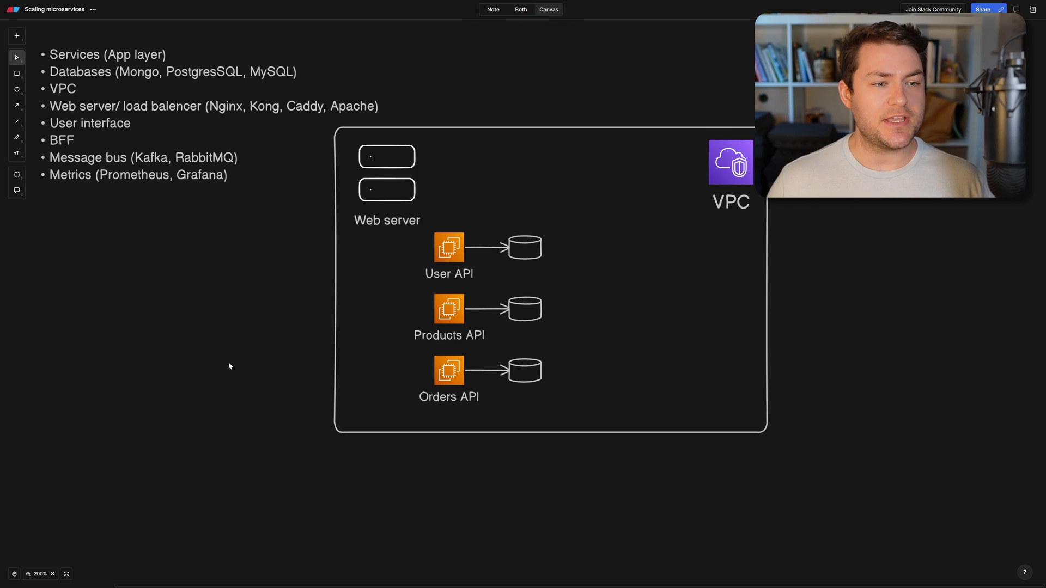
pyautogui.moveTo(222, 124)
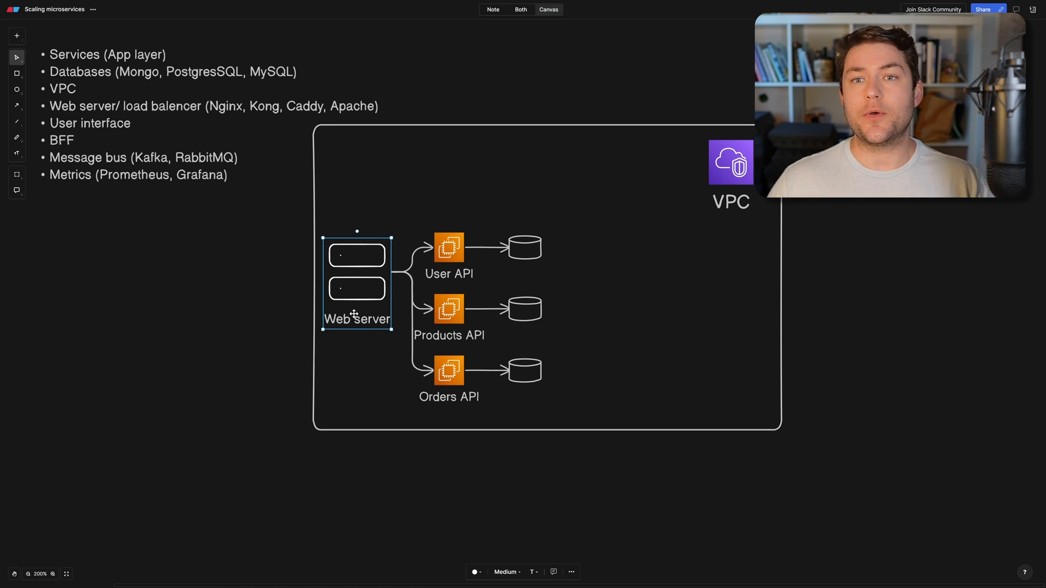
pyautogui.moveTo(271, 307)
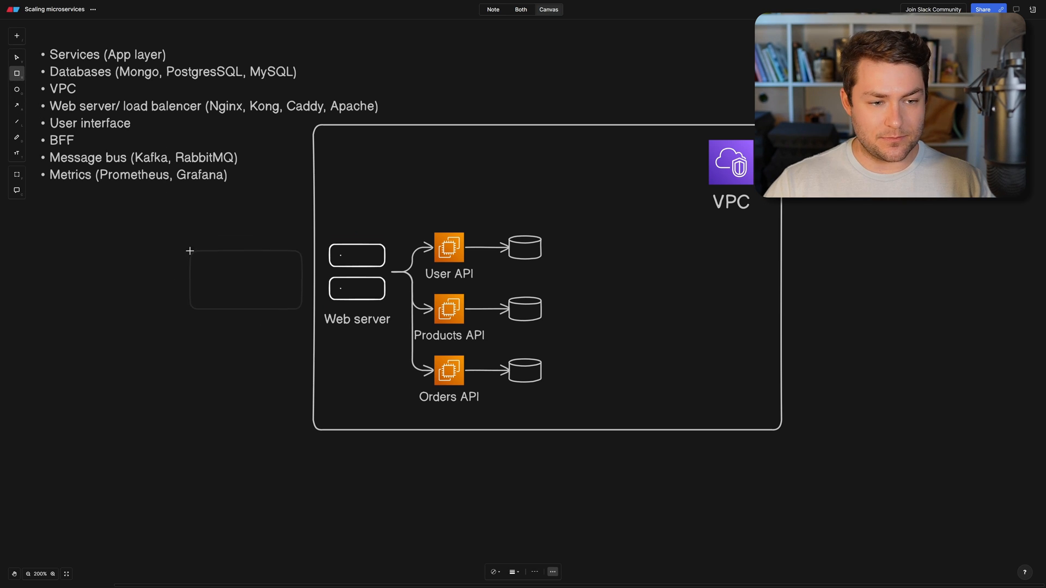
# Add a 'Request' box left of the VPC with an arrow into the Web server.
pyautogui.write('Request')
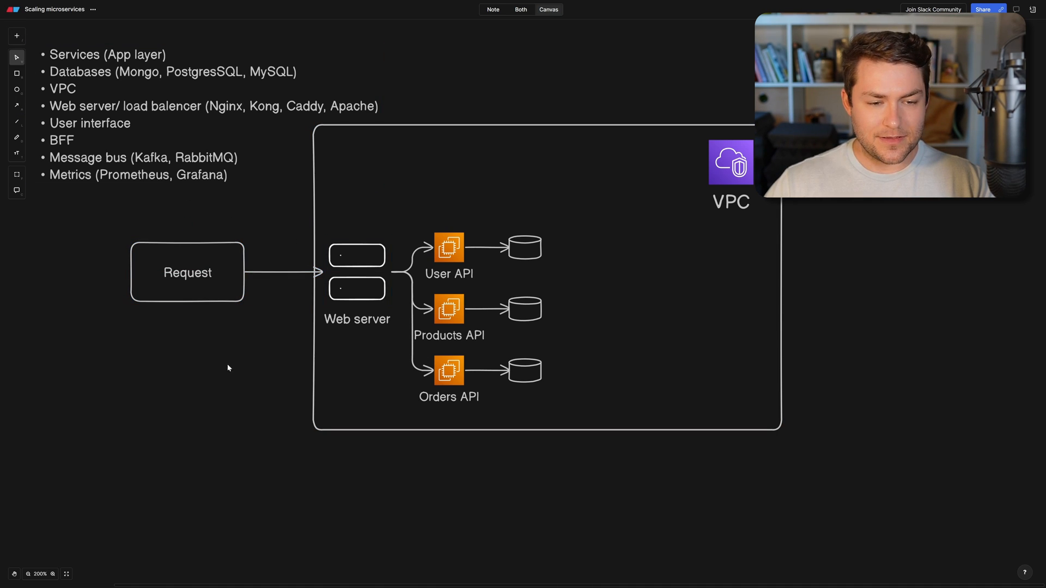
pyautogui.moveTo(341, 245)
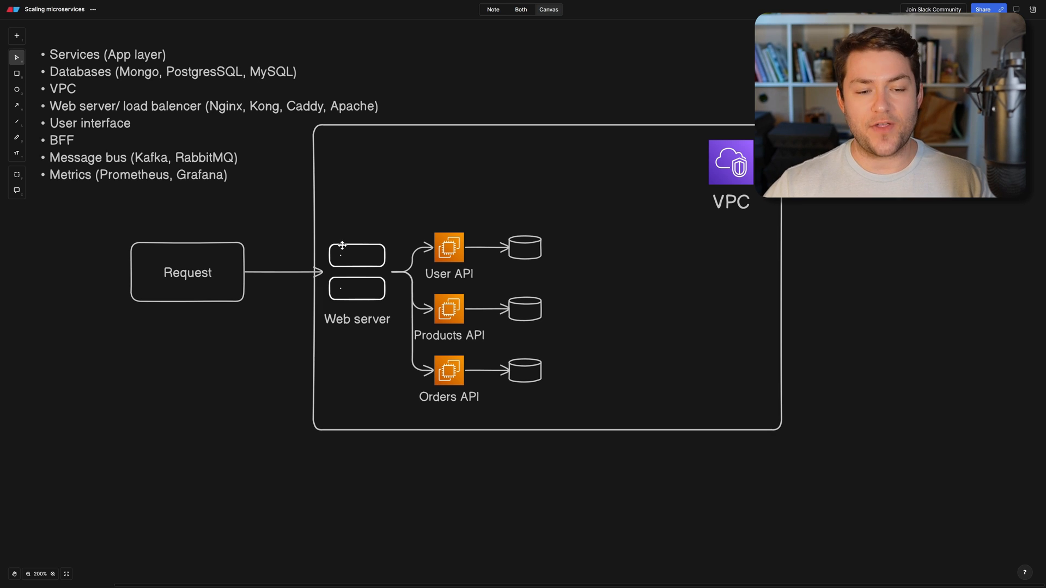
pyautogui.moveTo(376, 263)
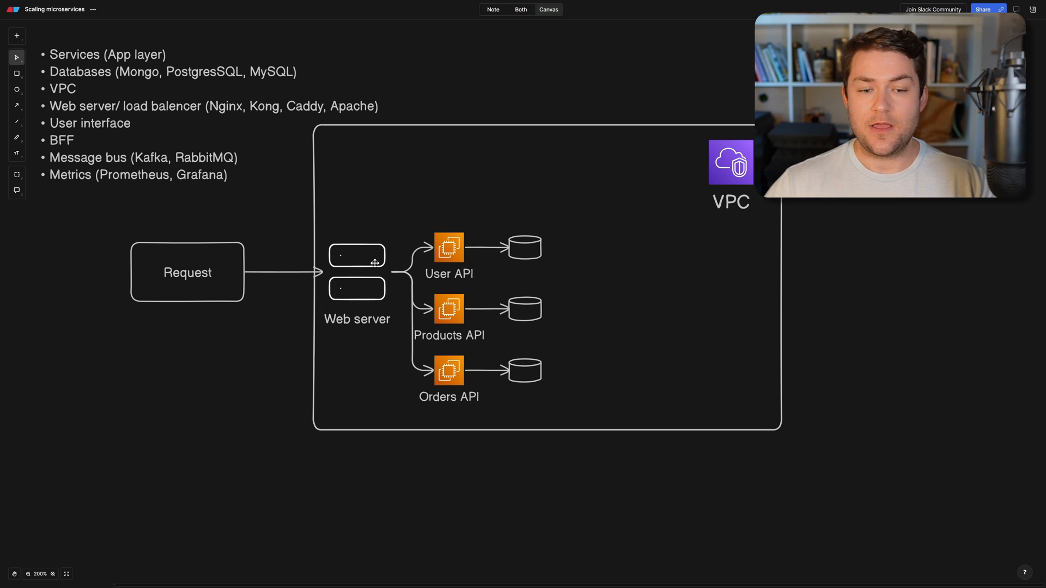
pyautogui.moveTo(462, 313)
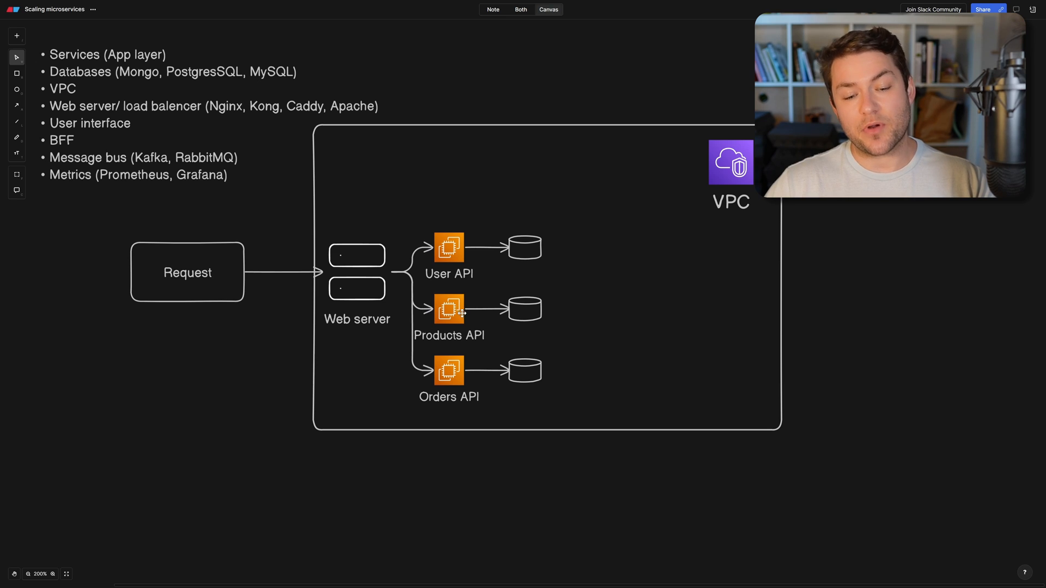
pyautogui.moveTo(212, 350)
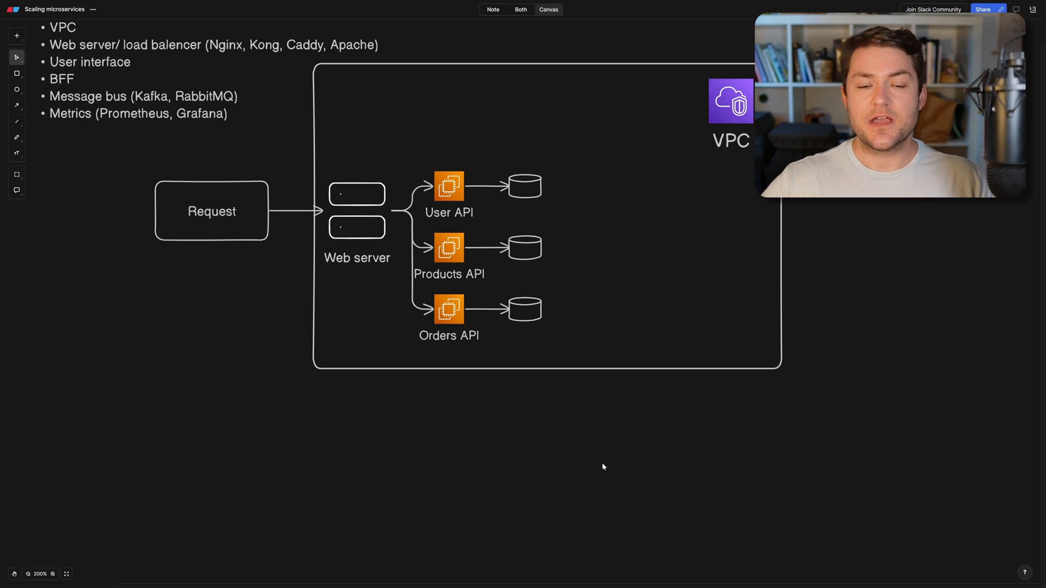
pyautogui.moveTo(487, 198)
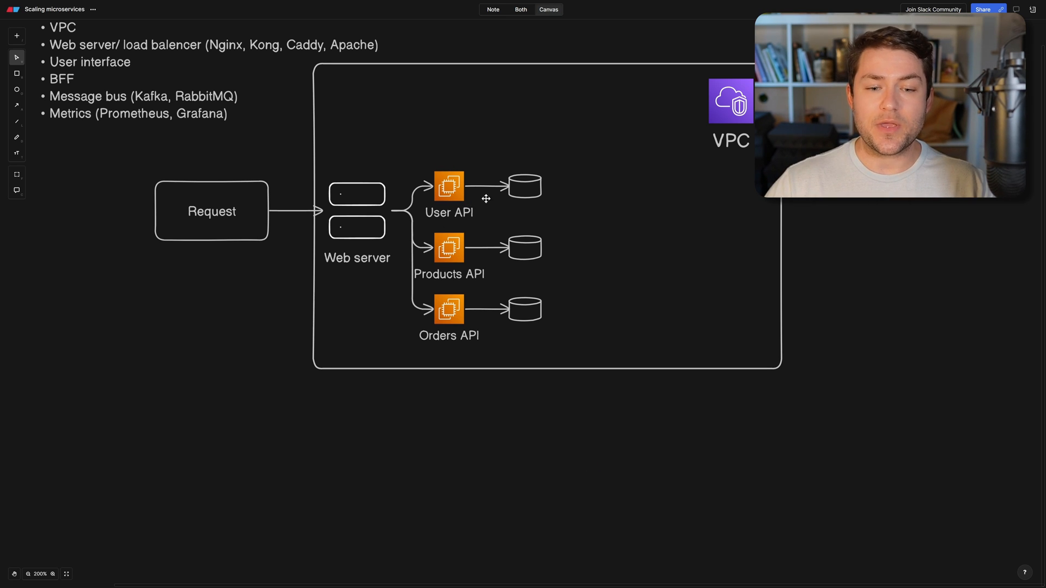
pyautogui.moveTo(454, 271)
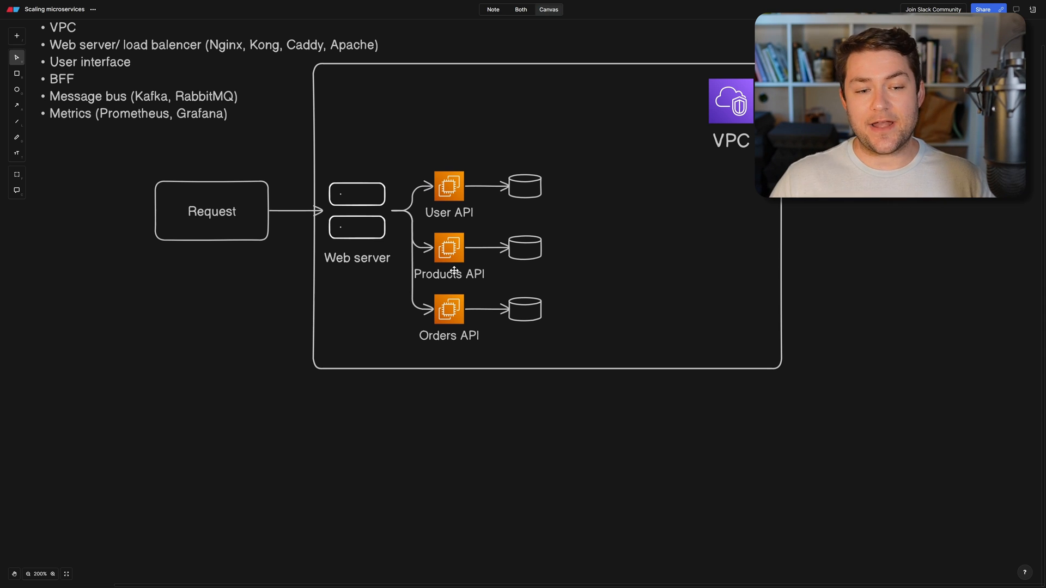
pyautogui.moveTo(162, 368)
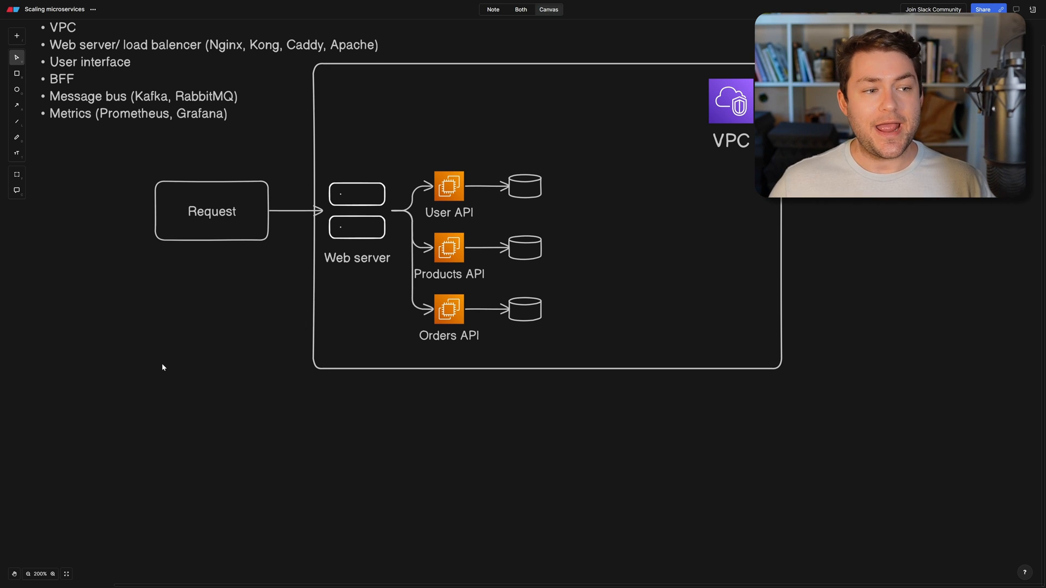
pyautogui.moveTo(107, 98)
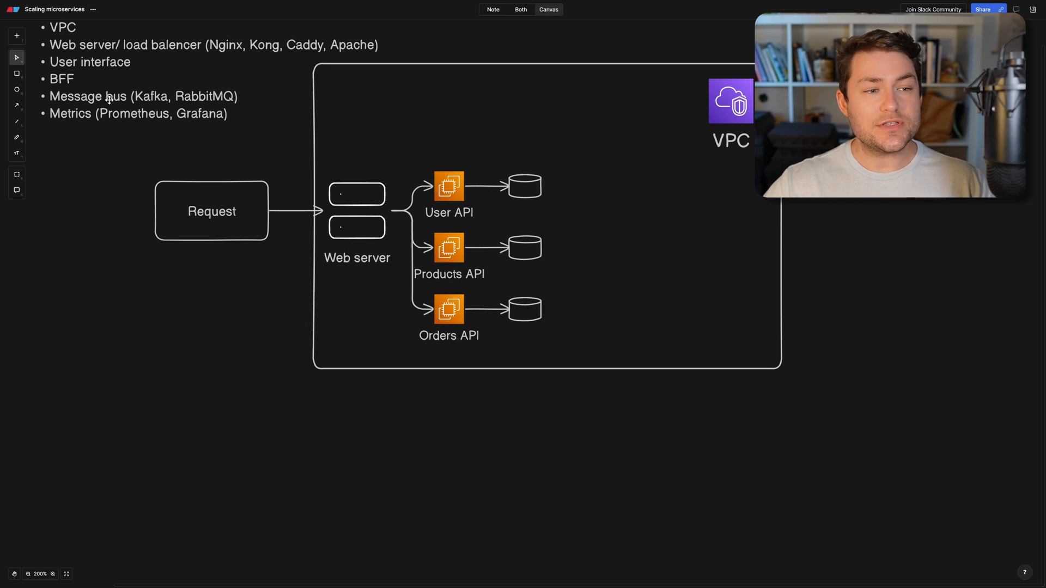
pyautogui.moveTo(145, 197)
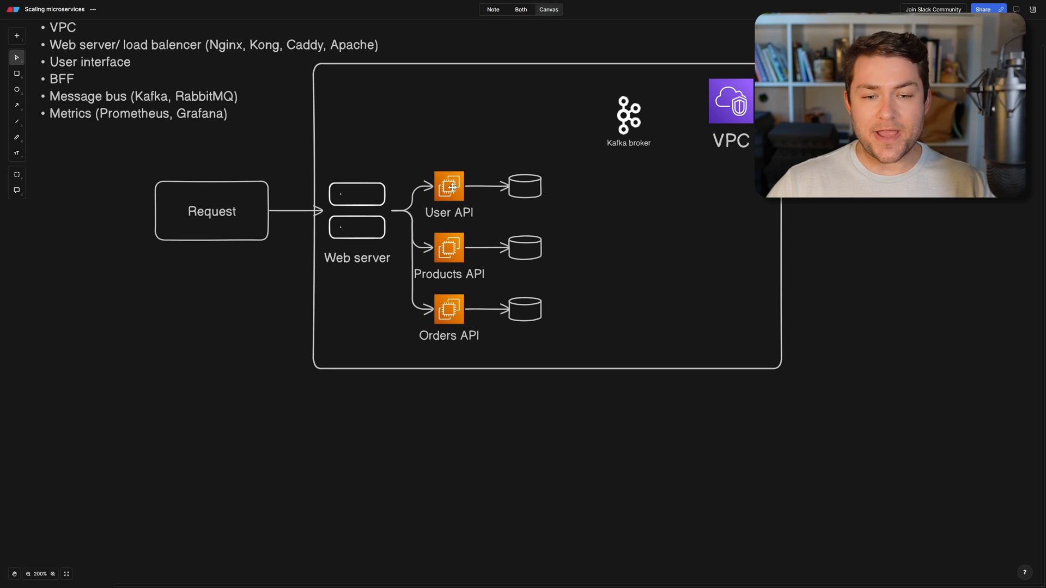
pyautogui.moveTo(155, 298)
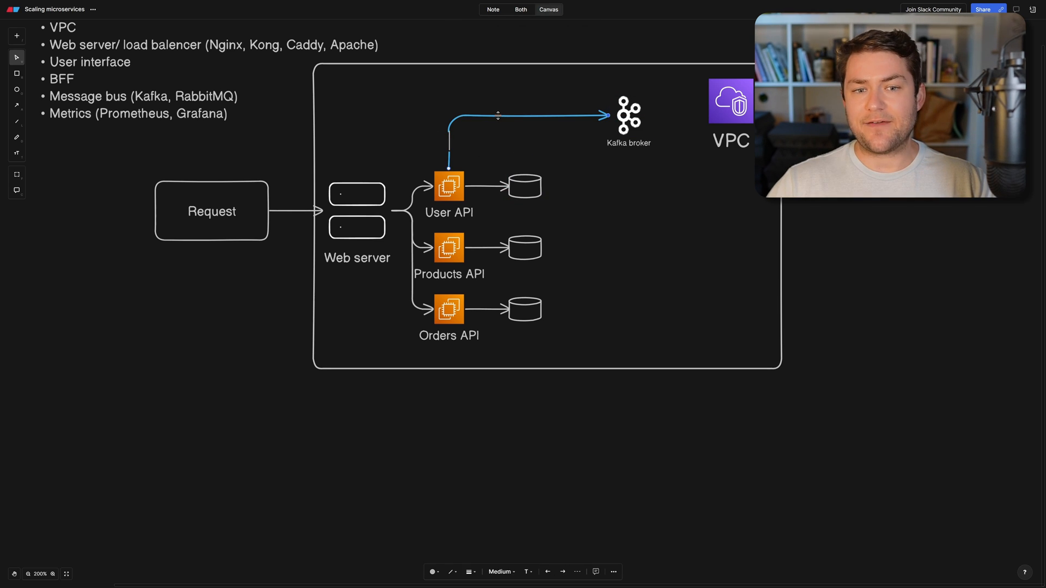
# Draw a 'Producer' arrow from User API to Kafka and a 'Consume' arrow to Products API.
pyautogui.write('Producer')
pyautogui.write('Consume')
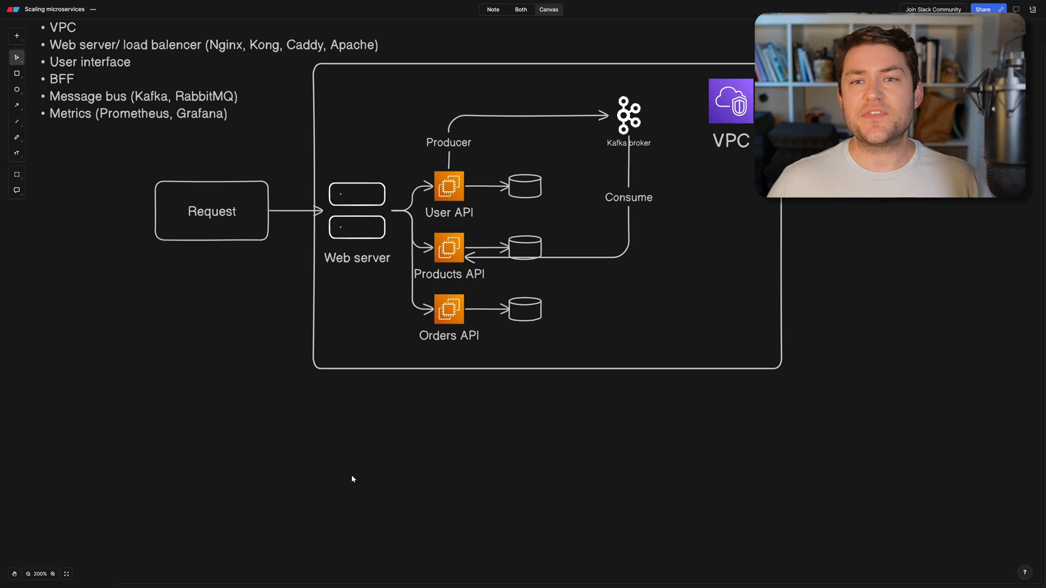
pyautogui.moveTo(802, 523)
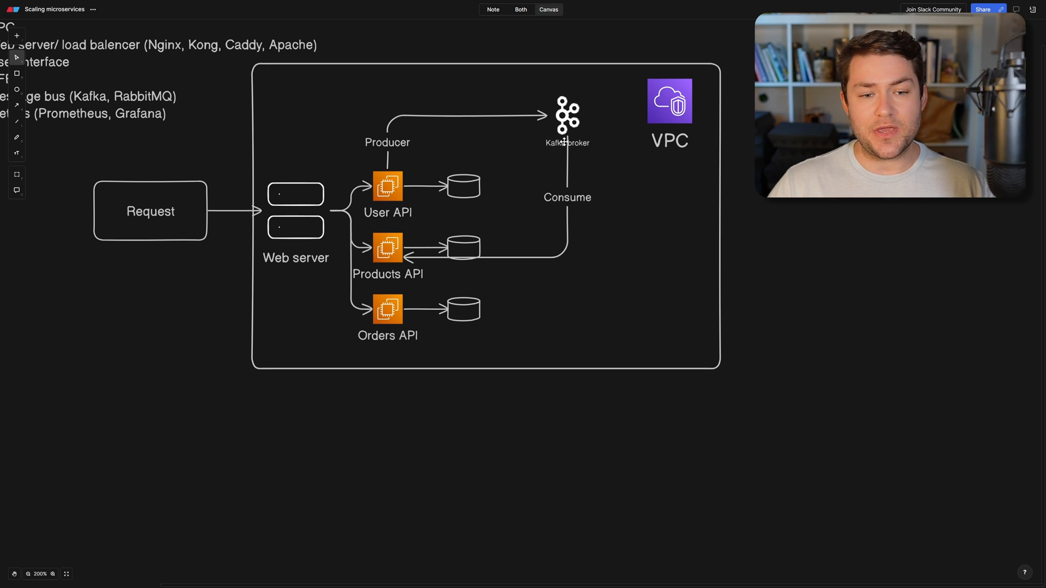
pyautogui.moveTo(559, 270)
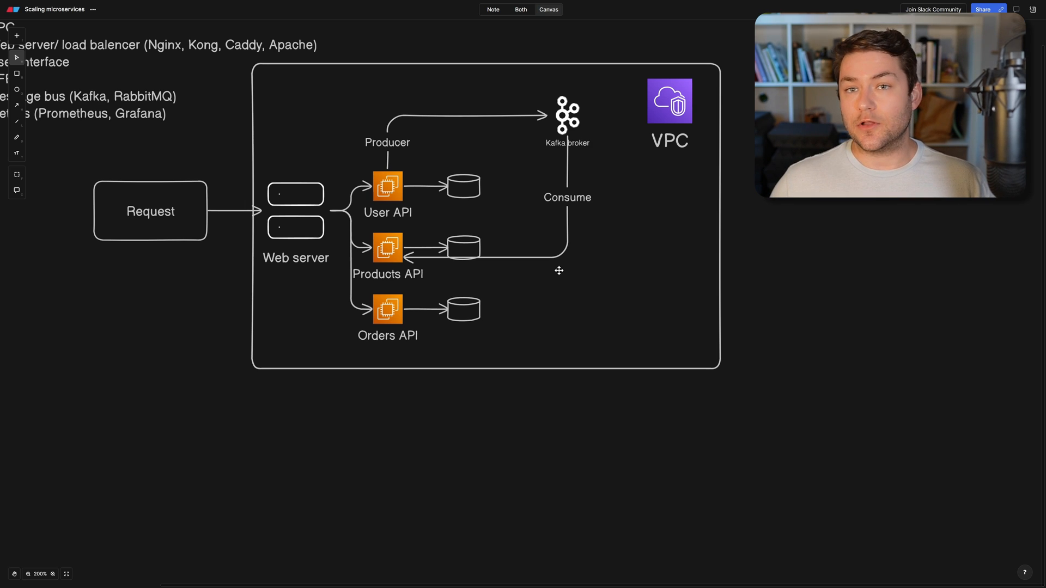
pyautogui.moveTo(534, 291)
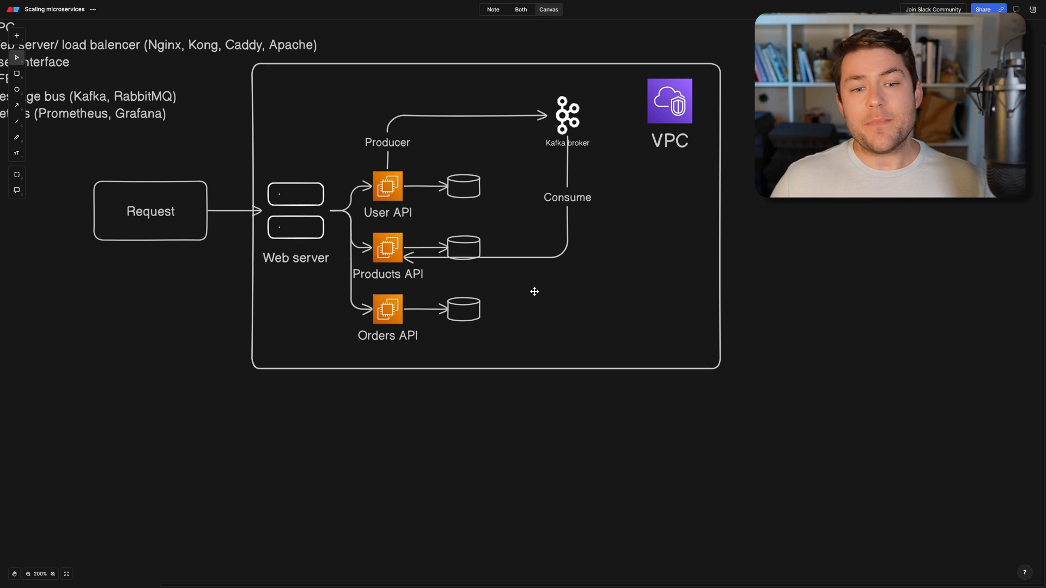
pyautogui.moveTo(92, 307)
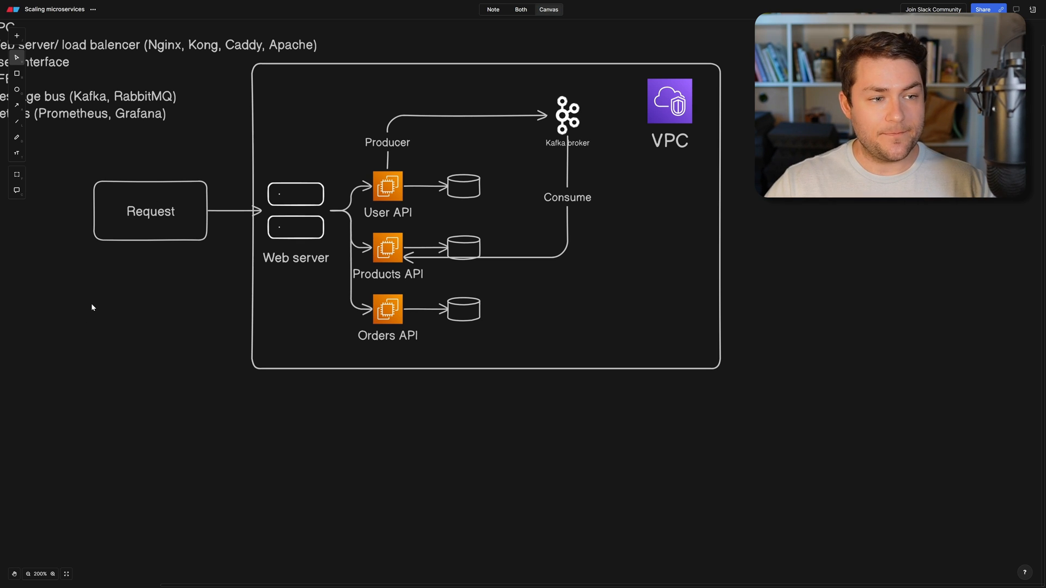
# Insert the Prometheus icon at the bottom right of the VPC frame.
pyautogui.write('prom')
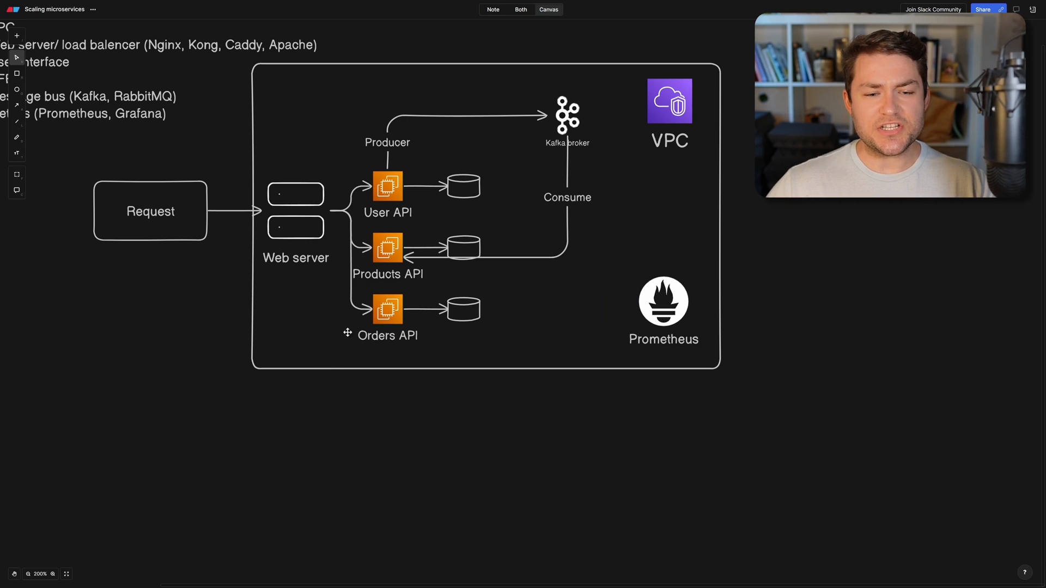
pyautogui.moveTo(17, 89)
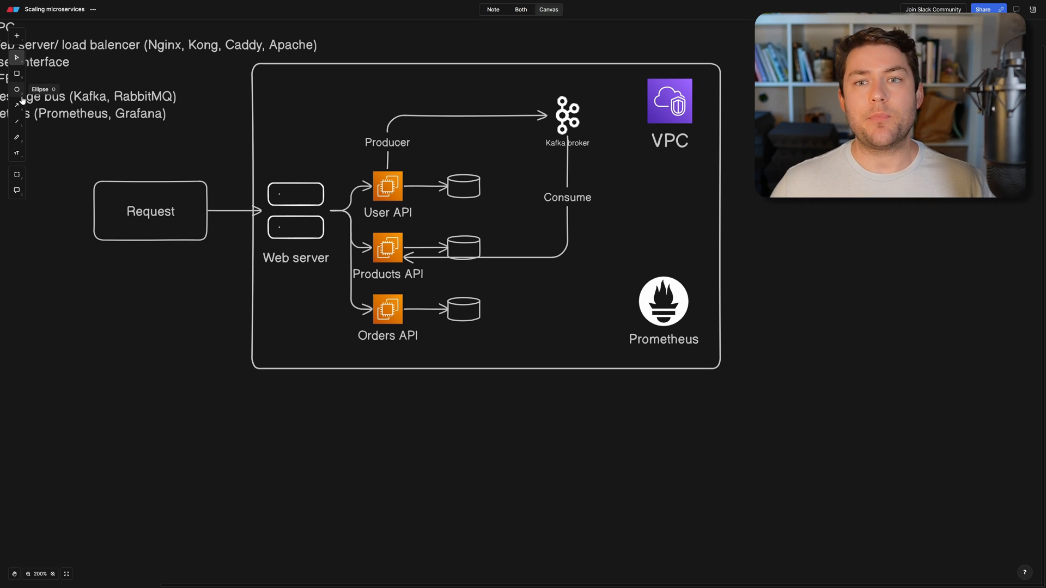
pyautogui.moveTo(16, 58)
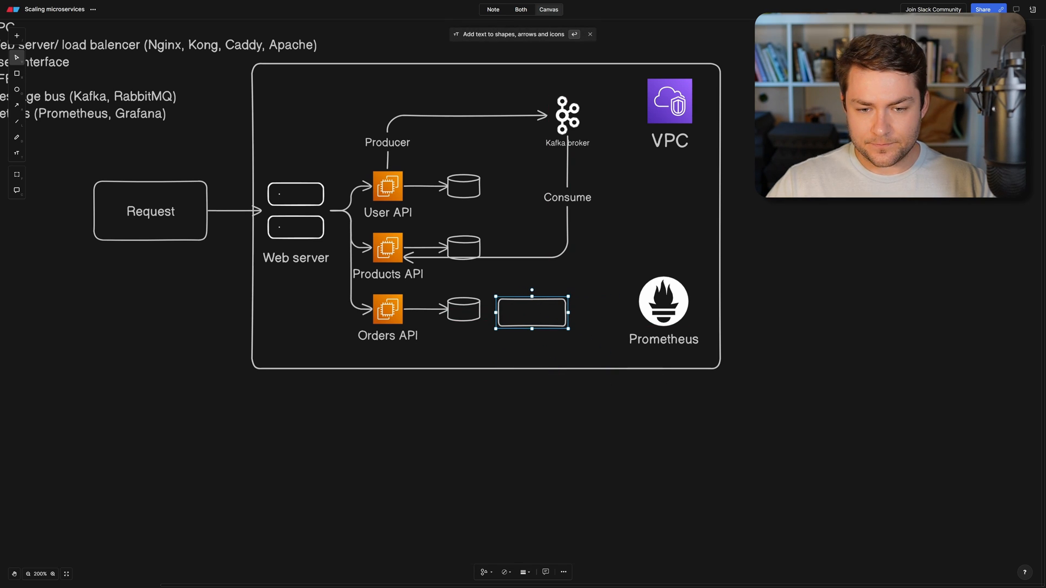
# Label the new box '/metrics' and connect Orders API to it.
pyautogui.doubleClick(532, 313)
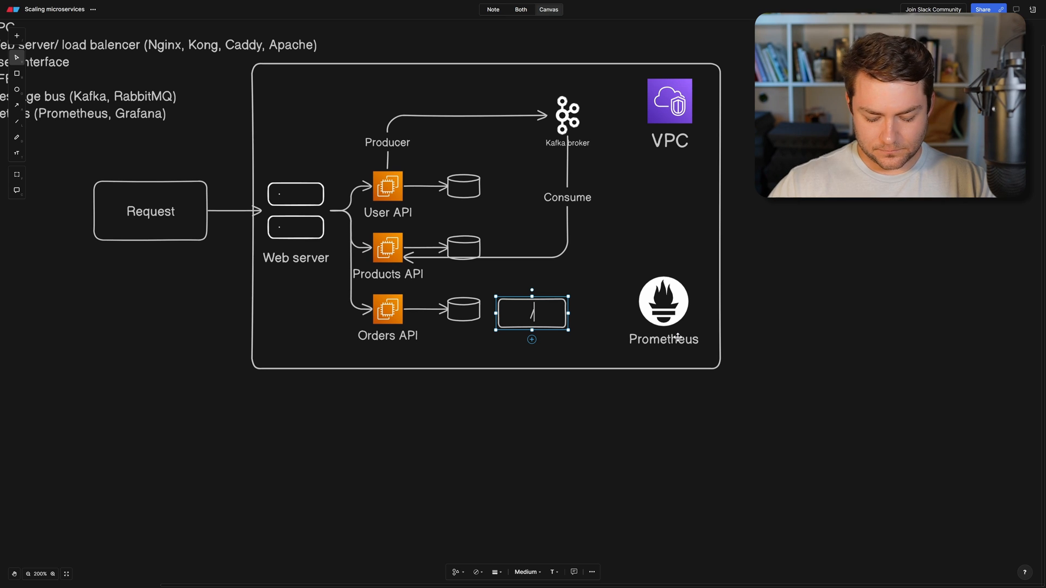
pyautogui.write('/metrics')
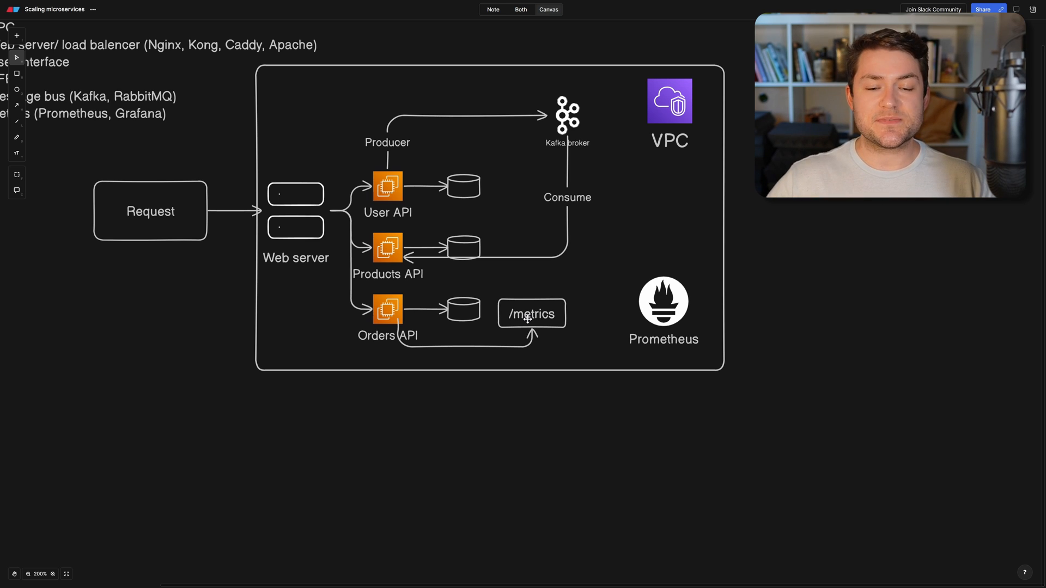
pyautogui.click(387, 309)
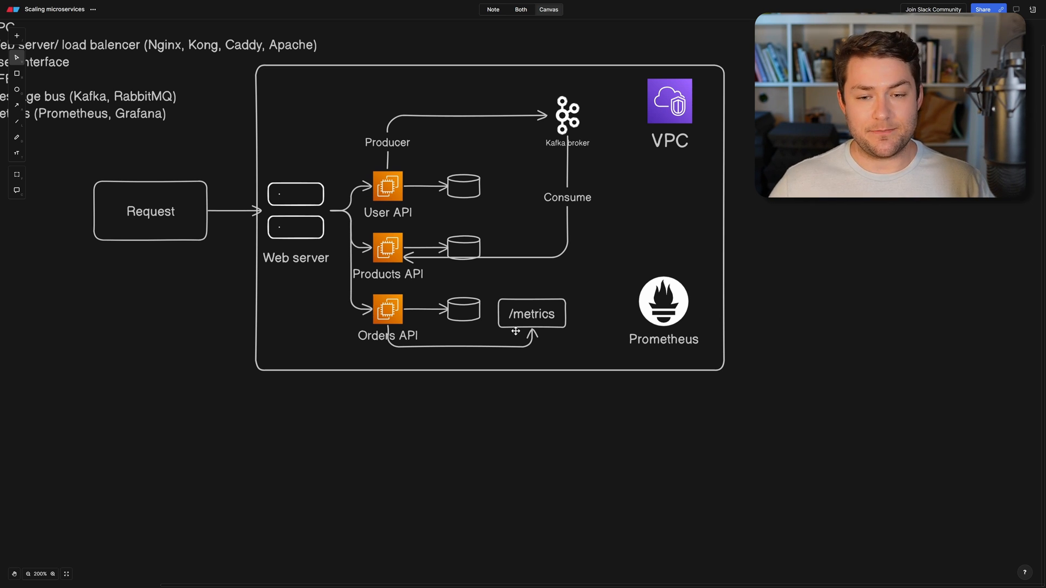
pyautogui.moveTo(540, 326)
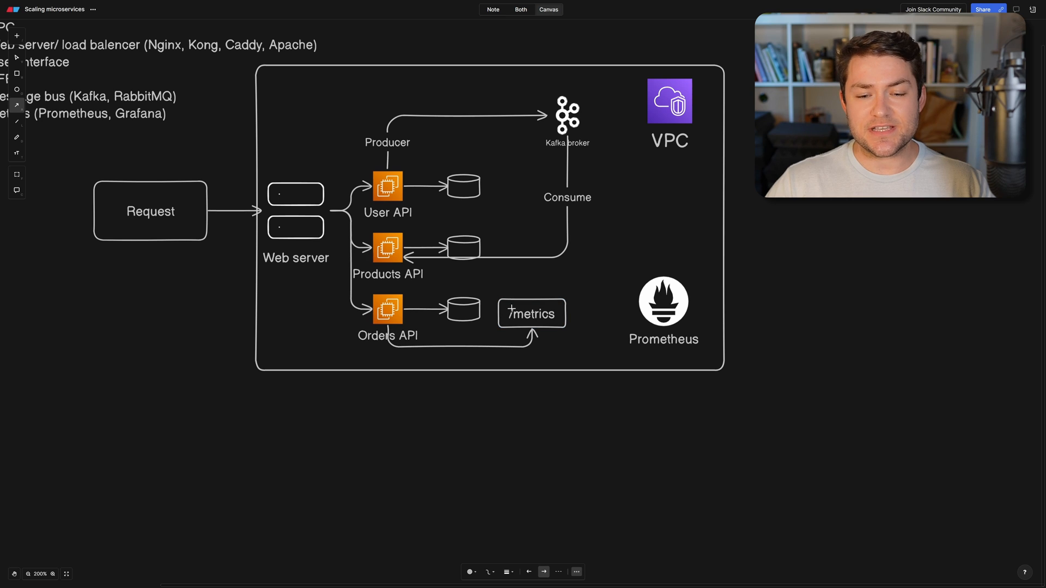
# Draw an arrow from Prometheus to /metrics and shrink the Prometheus icon.
pyautogui.click(508, 314)
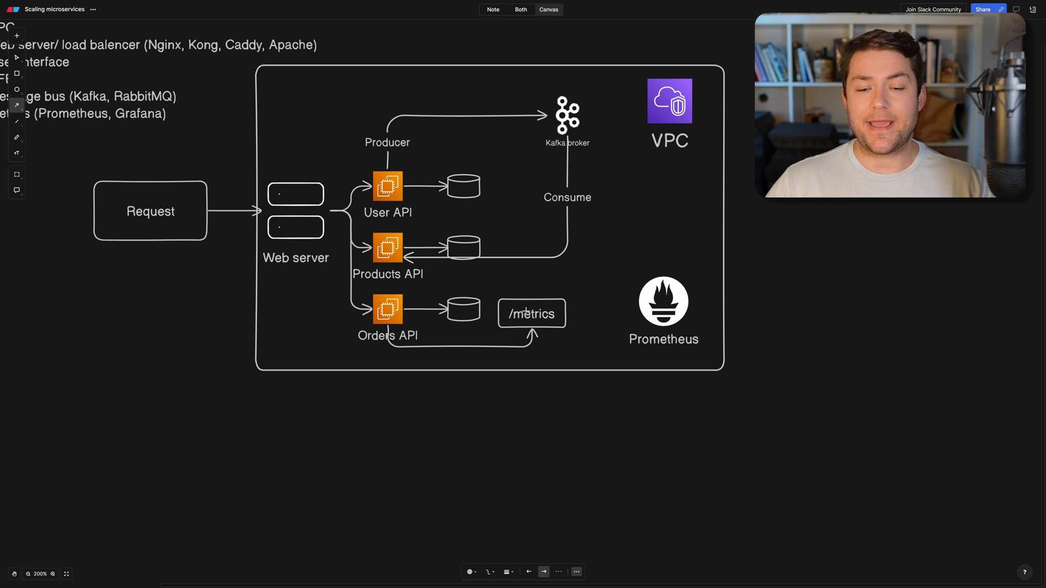
pyautogui.click(663, 300)
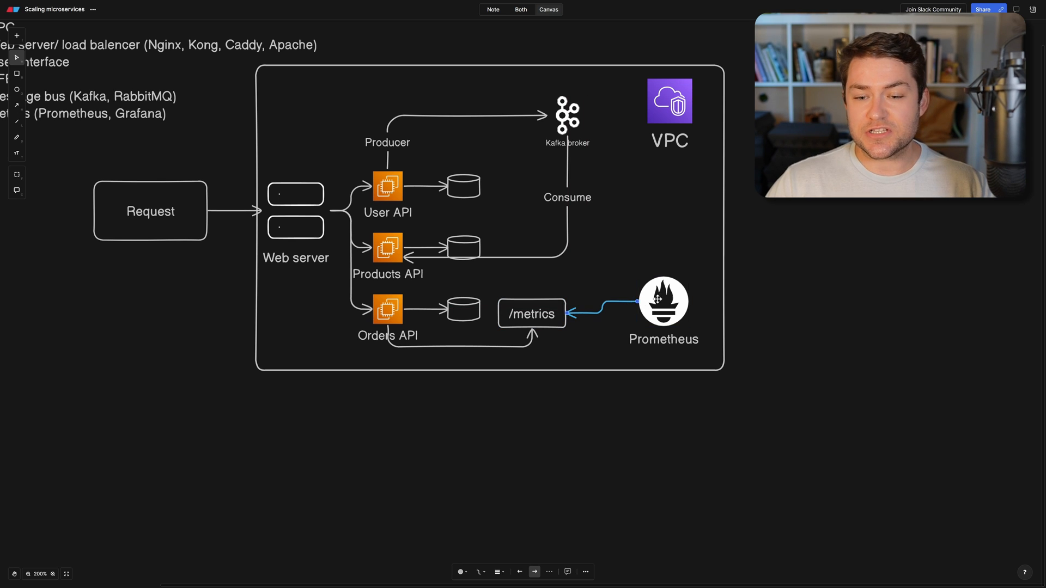
pyautogui.click(663, 301)
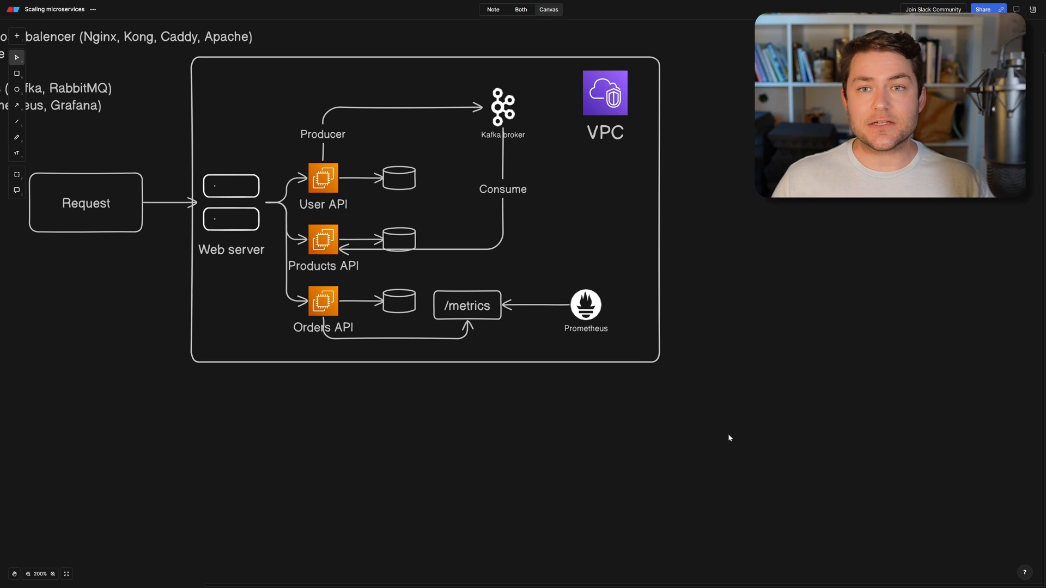
# Place a 'Grafana' icon above Prometheus, arrow it down, and enlarge its label.
pyautogui.click(17, 35)
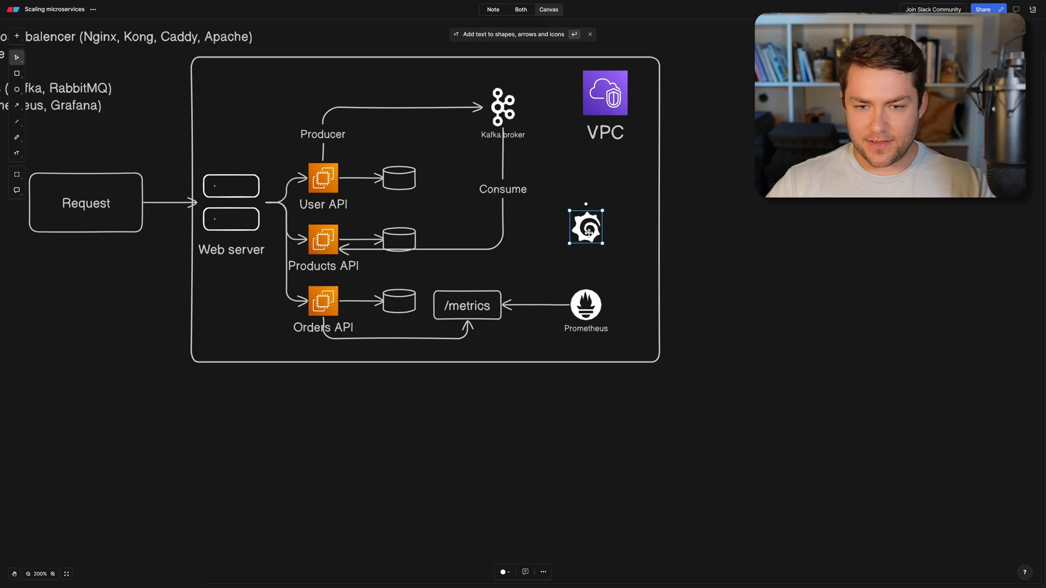
pyautogui.write('Grafana')
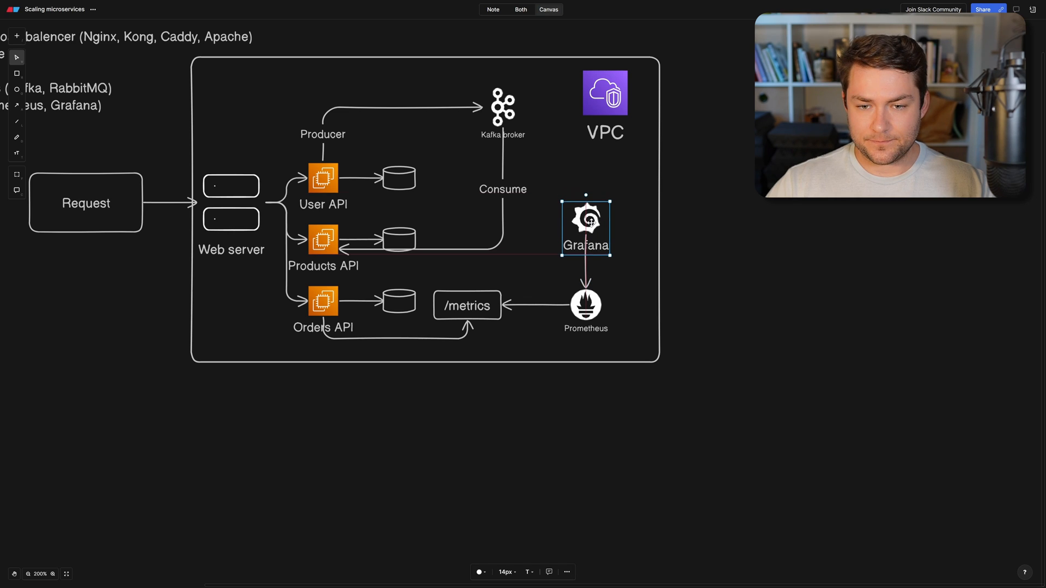
pyautogui.doubleClick(586, 249)
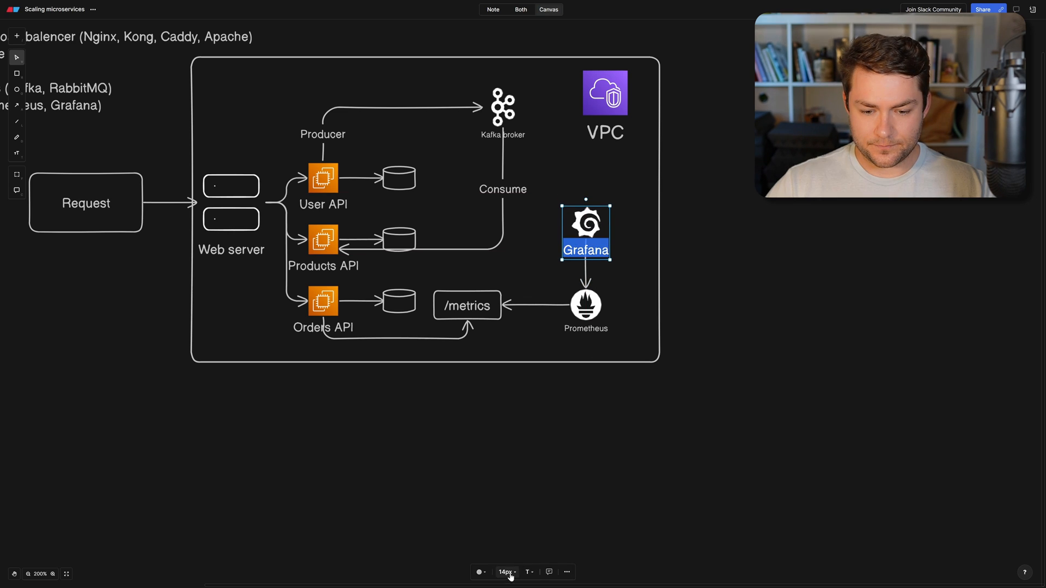
pyautogui.click(497, 479)
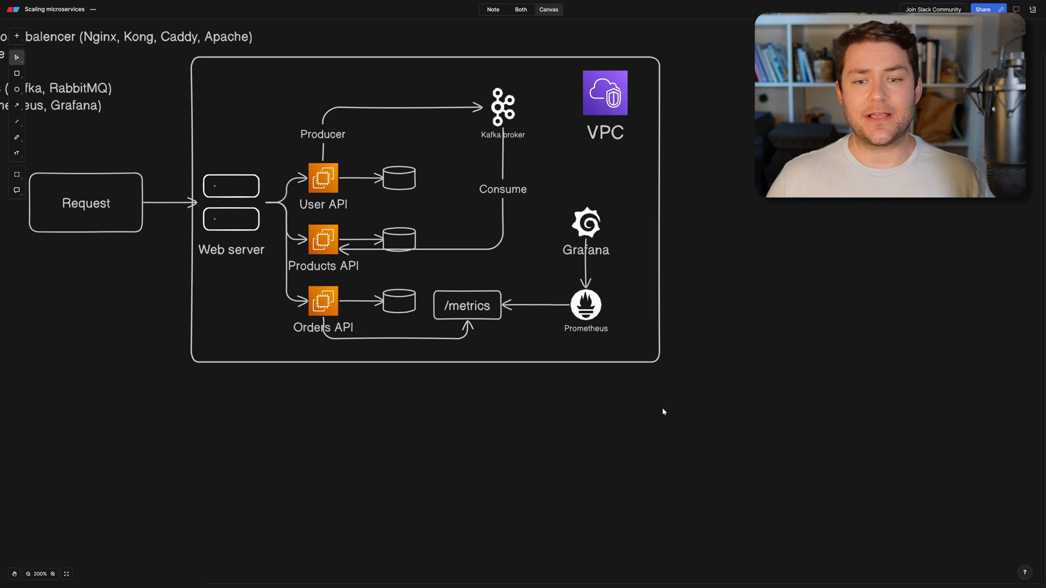
pyautogui.moveTo(618, 445)
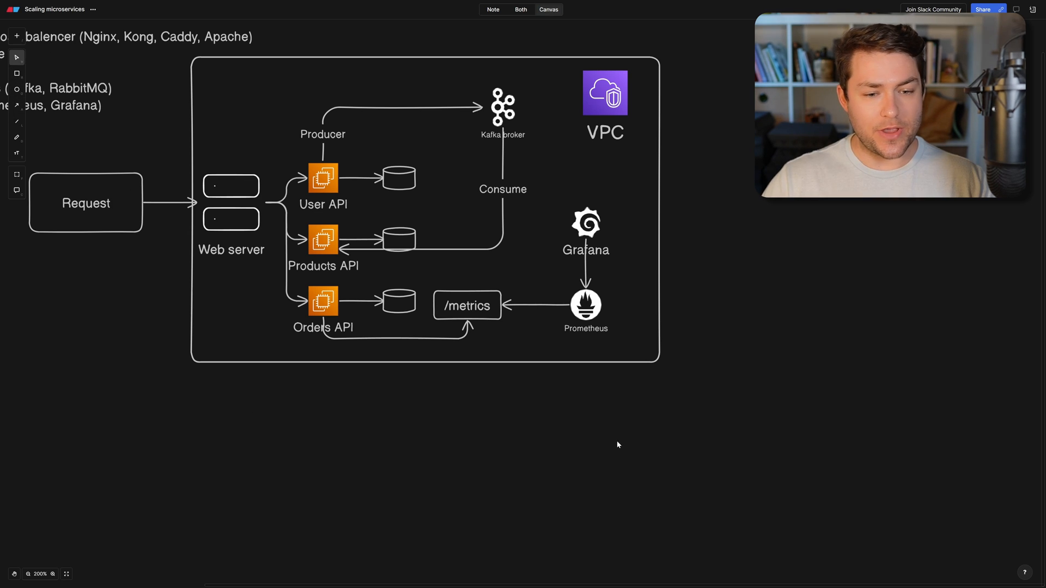
# Insert a Slack icon right of the VPC with a larger label and a Grafana arrow.
pyautogui.click(523, 284)
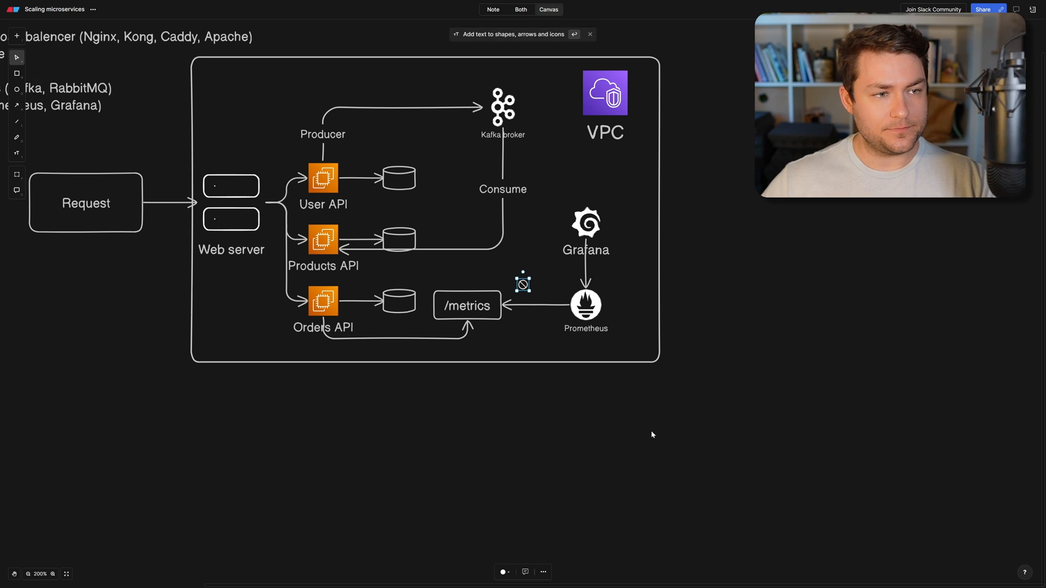
pyautogui.write('sla')
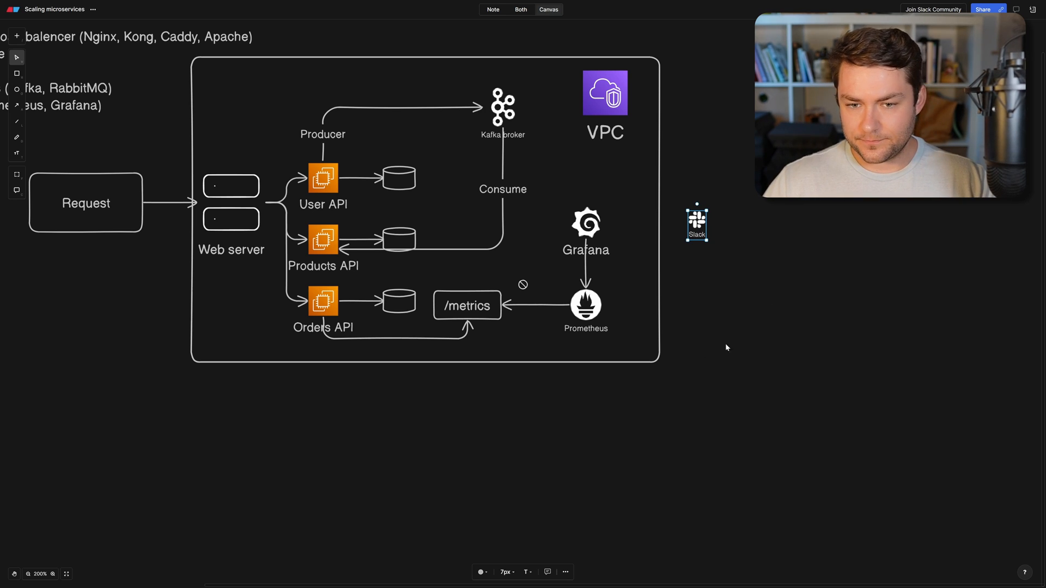
pyautogui.click(585, 223)
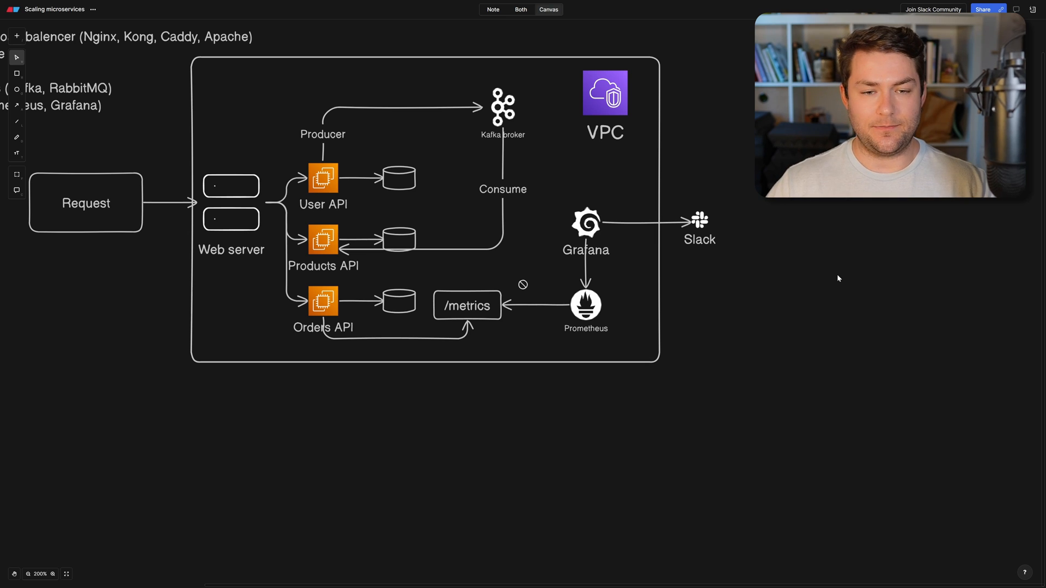
pyautogui.moveTo(666, 305)
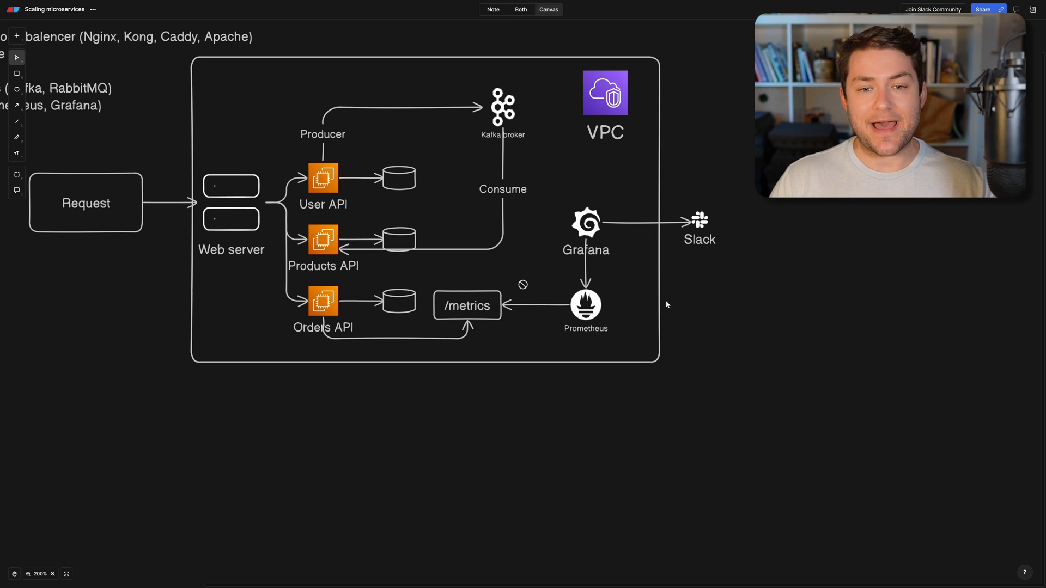
pyautogui.moveTo(622, 280)
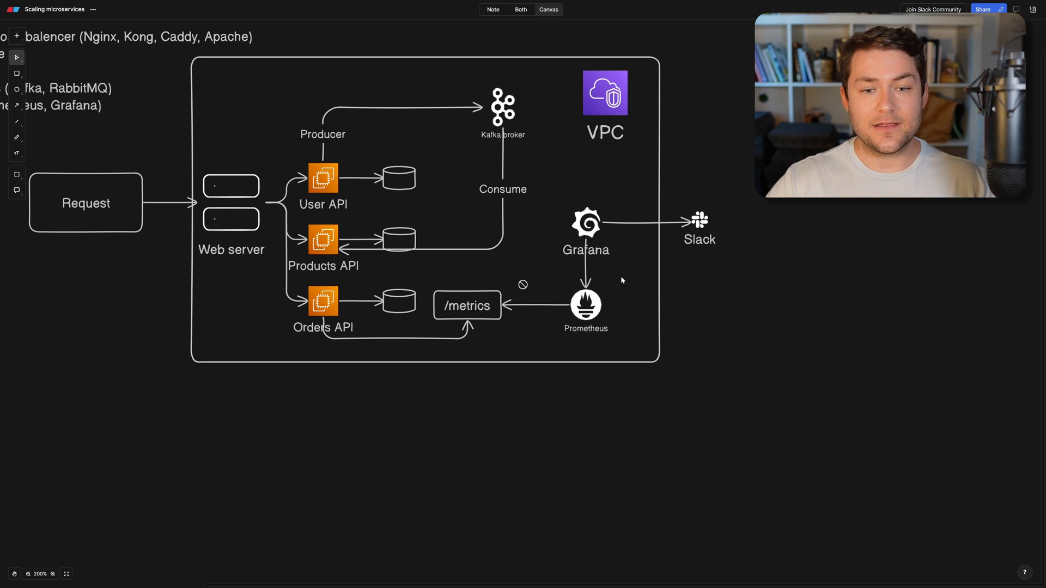
pyautogui.moveTo(518, 163)
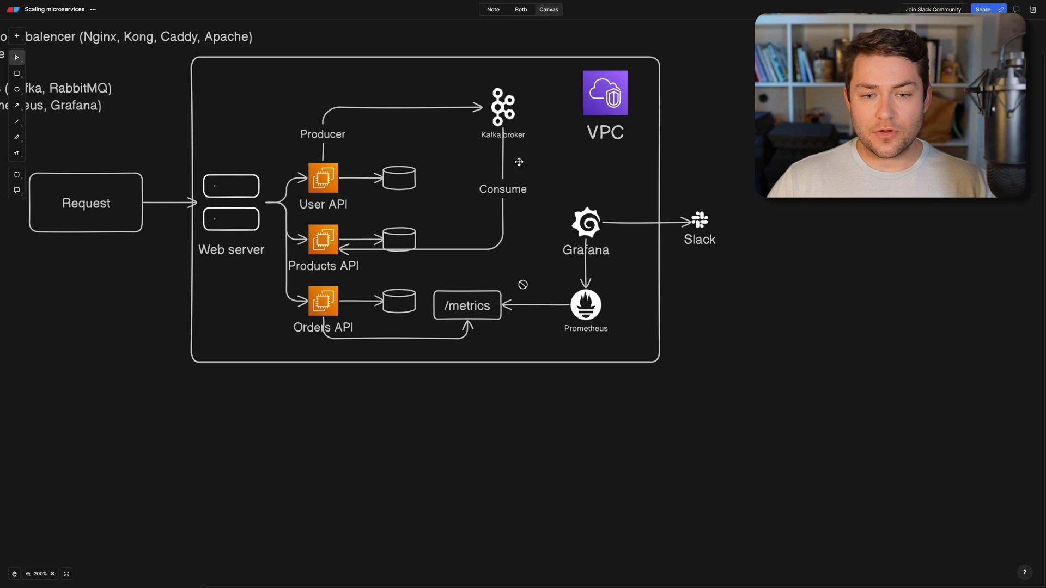
pyautogui.moveTo(511, 136)
pyautogui.write('clust')
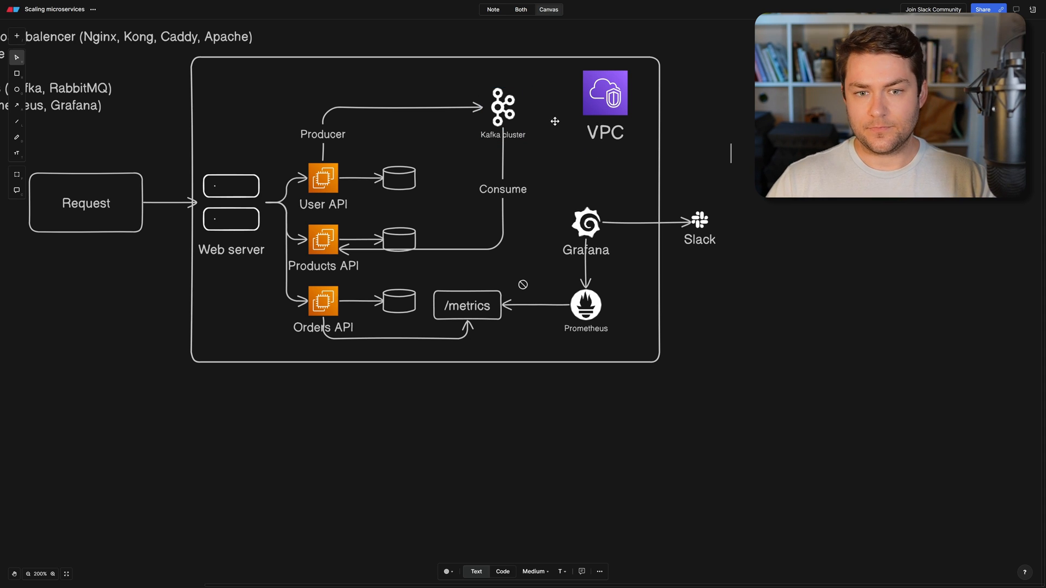
pyautogui.click(502, 107)
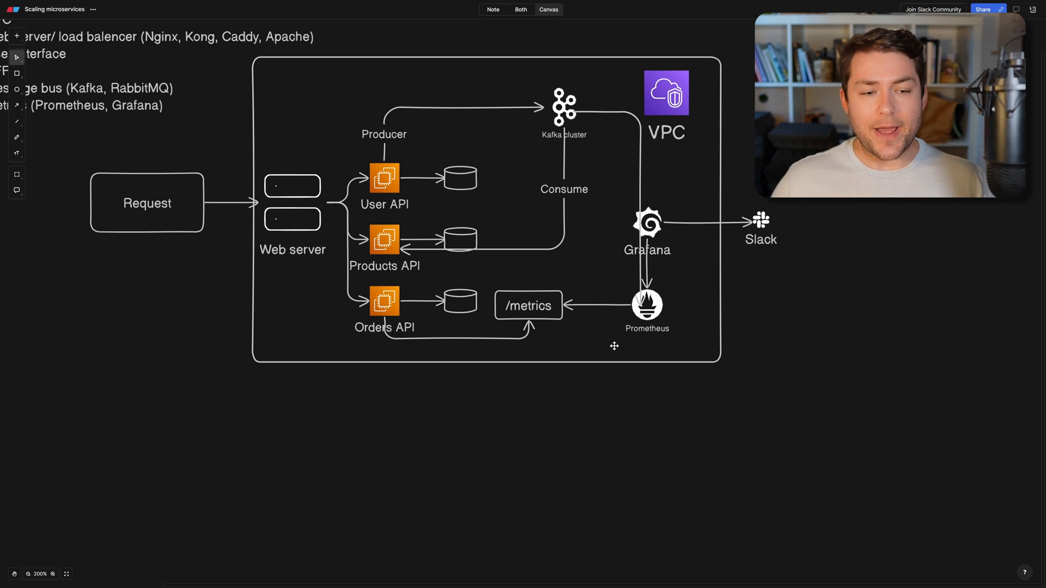
pyautogui.moveTo(200, 439)
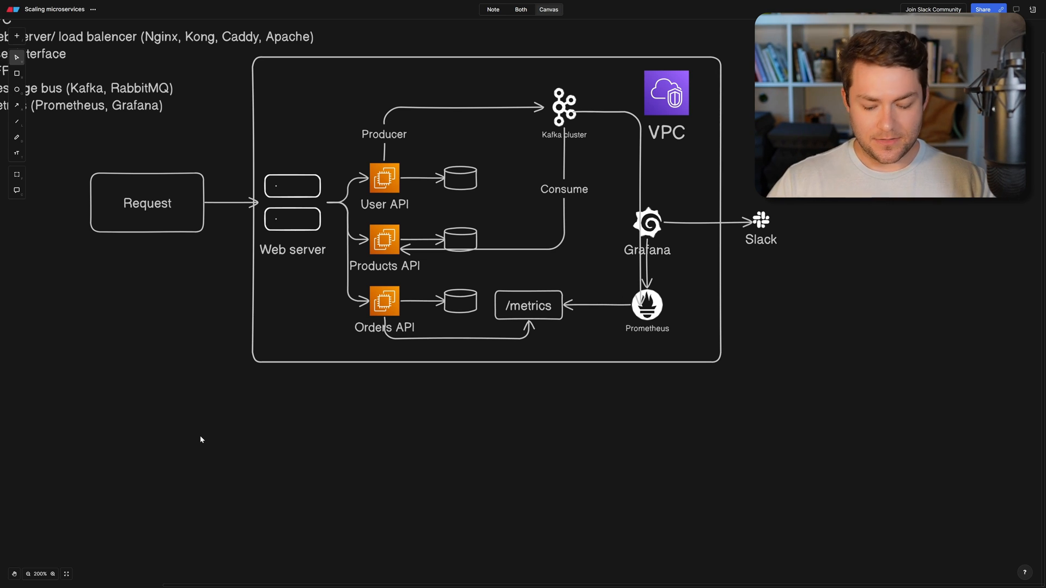
# Place a 'User Interface' person icon below the VPC with a Medium-size label.
pyautogui.click(345, 407)
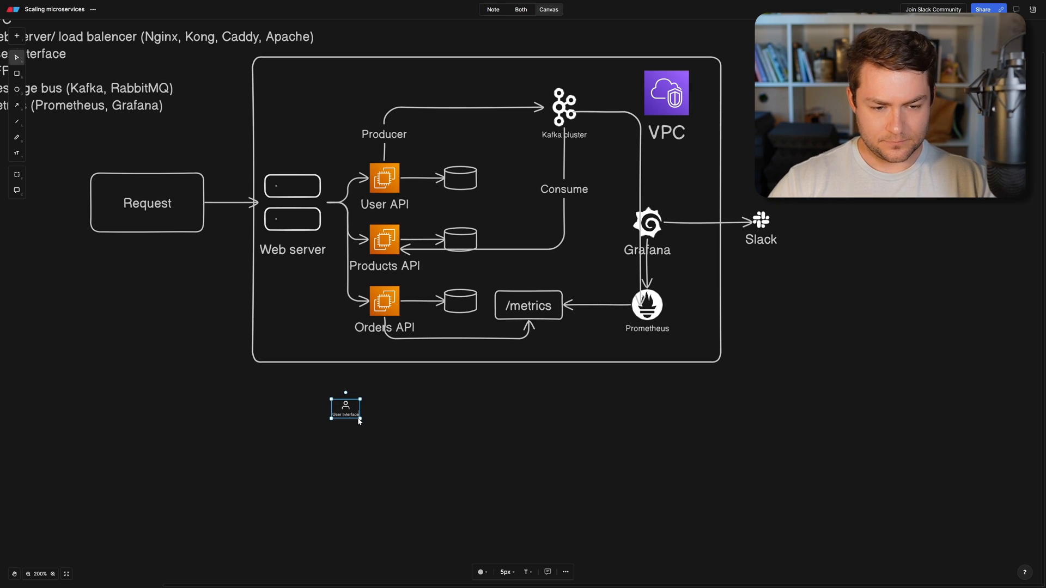
pyautogui.click(507, 572)
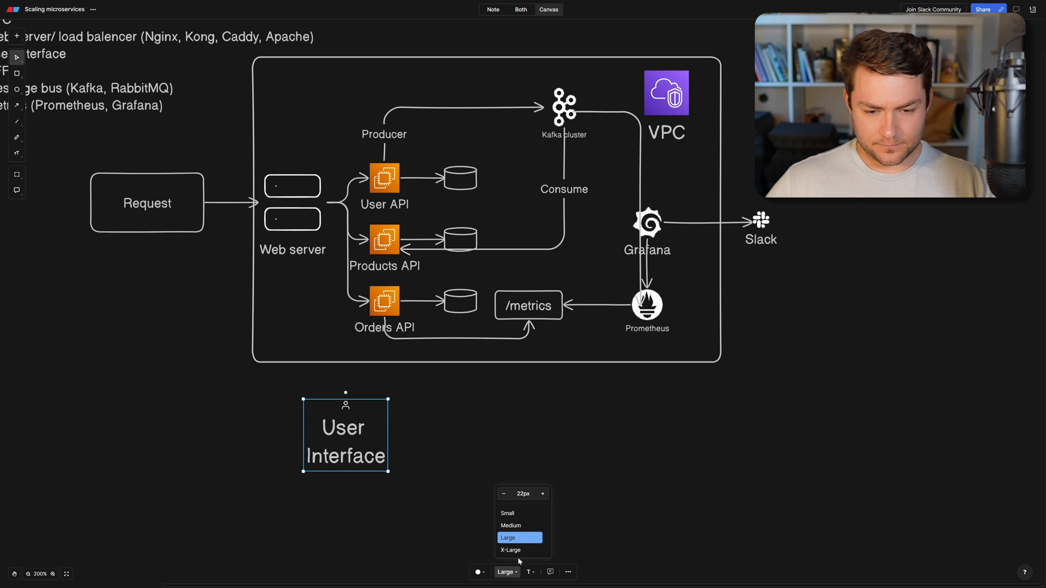
pyautogui.click(511, 525)
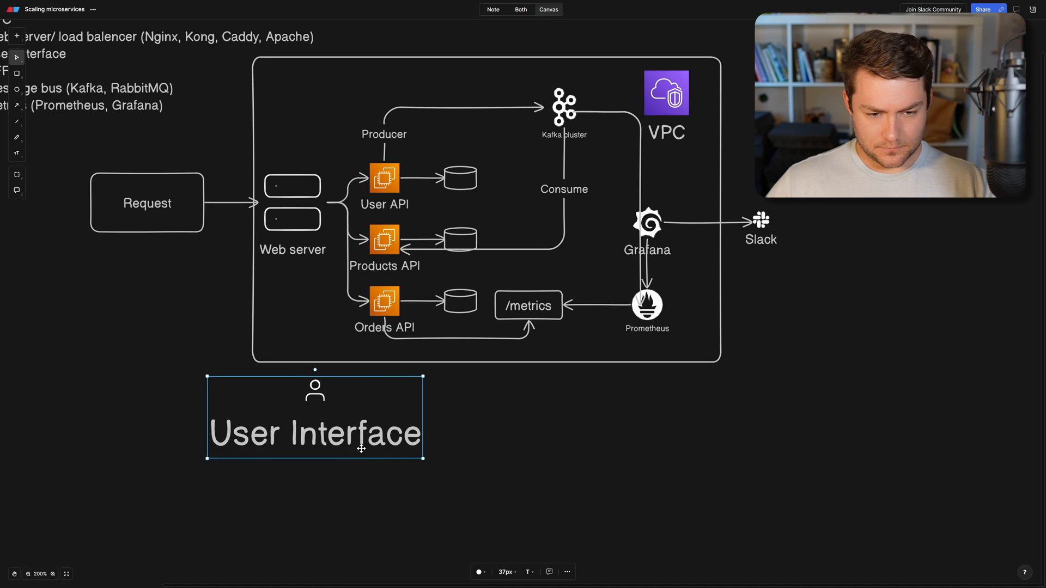
pyautogui.click(507, 571)
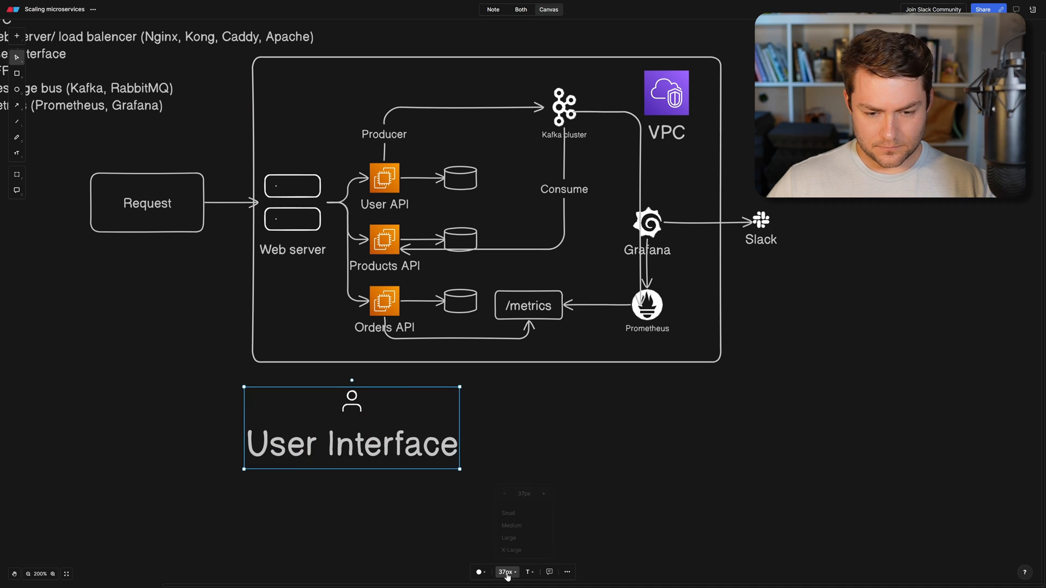
pyautogui.click(511, 526)
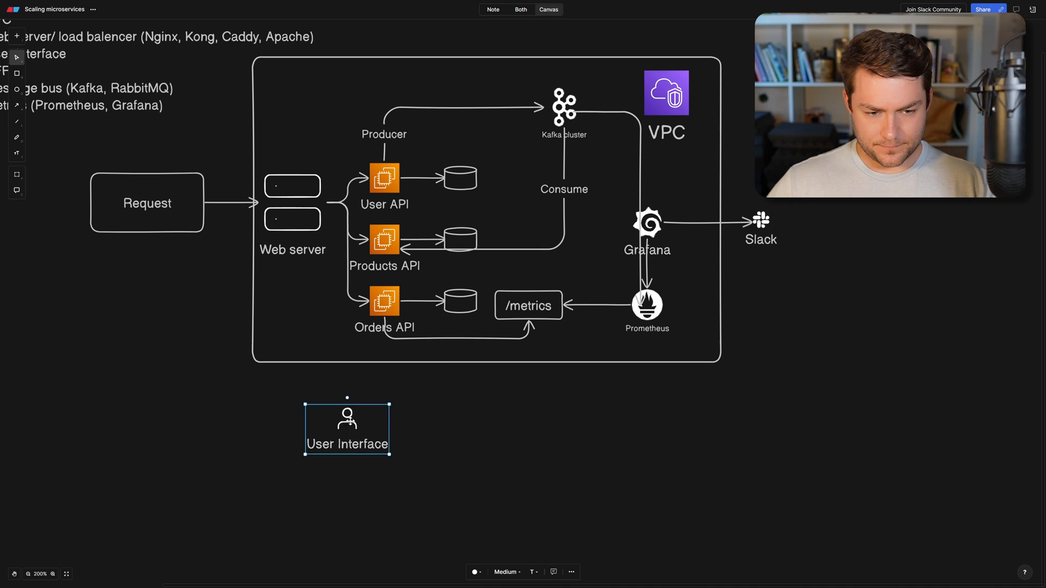
pyautogui.click(532, 470)
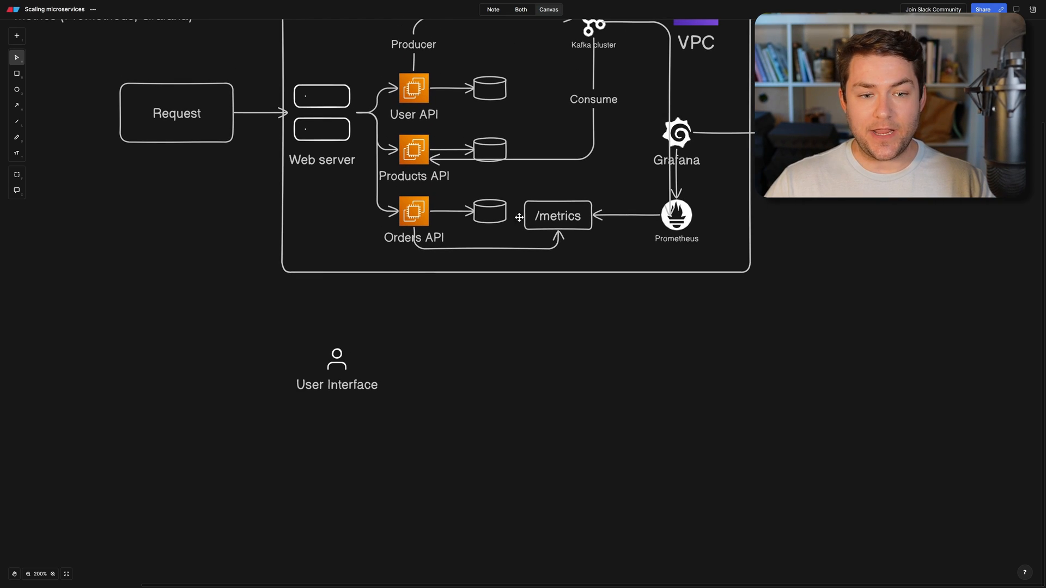
pyautogui.moveTo(352, 374)
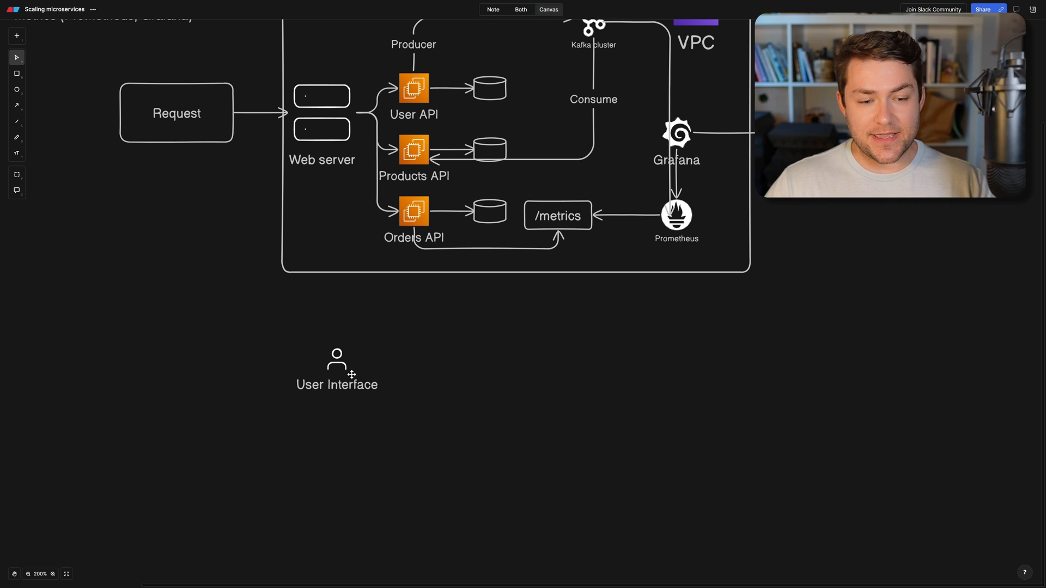
pyautogui.click(337, 370)
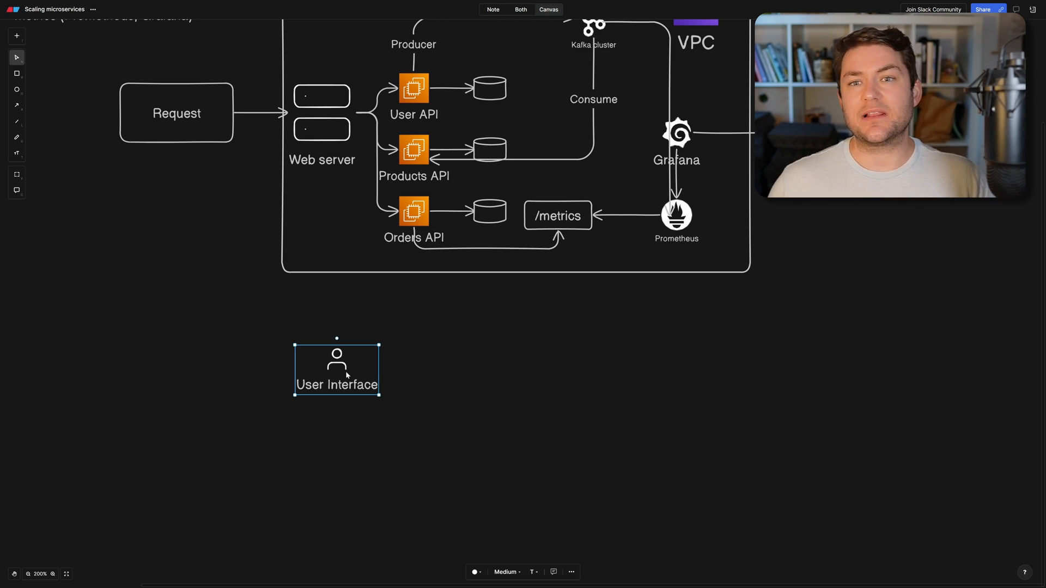
pyautogui.moveTo(550, 374)
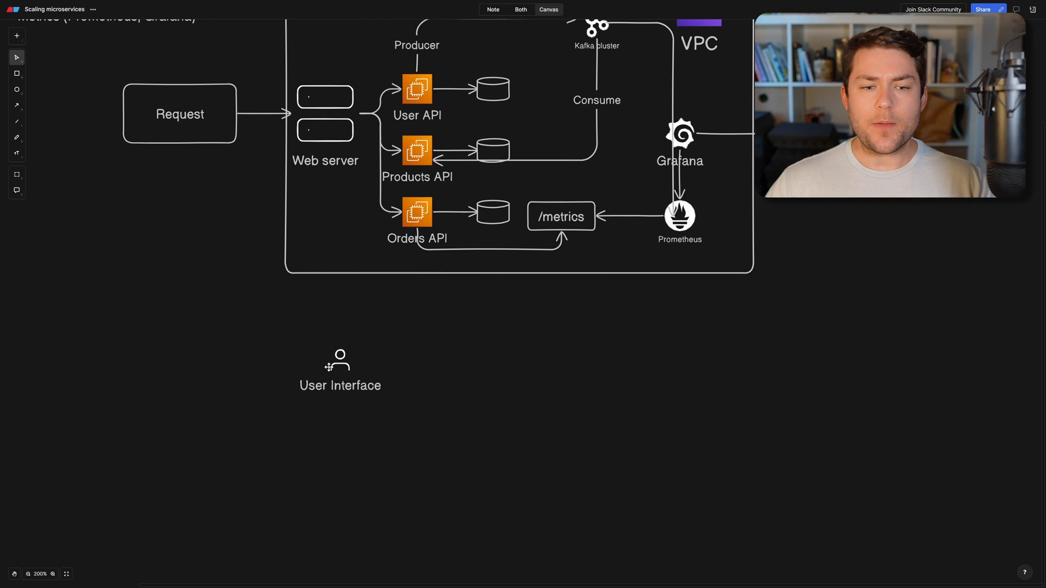
pyautogui.moveTo(325, 386)
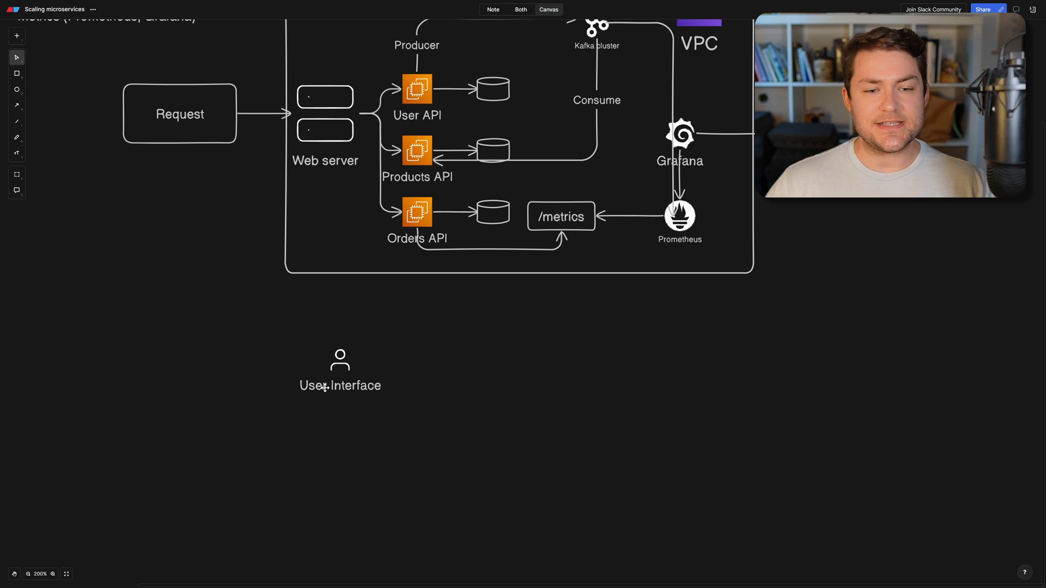
pyautogui.moveTo(395, 337)
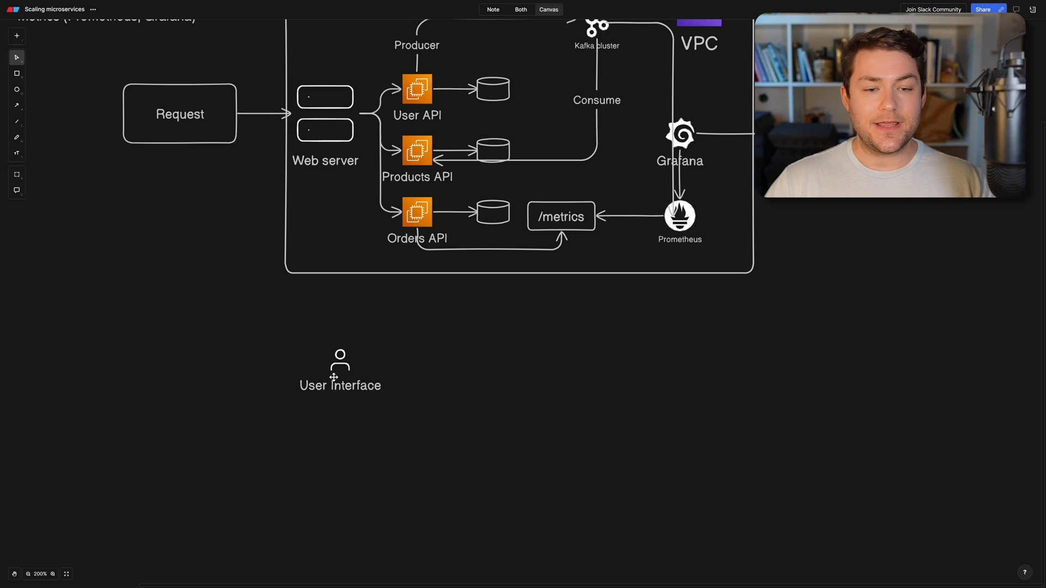
pyautogui.moveTo(431, 153)
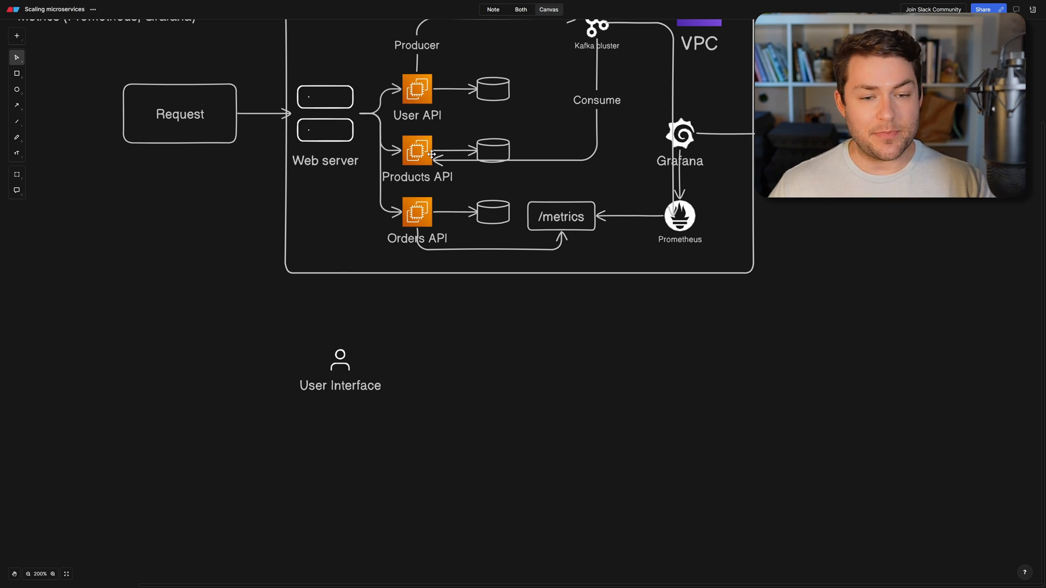
pyautogui.moveTo(485, 354)
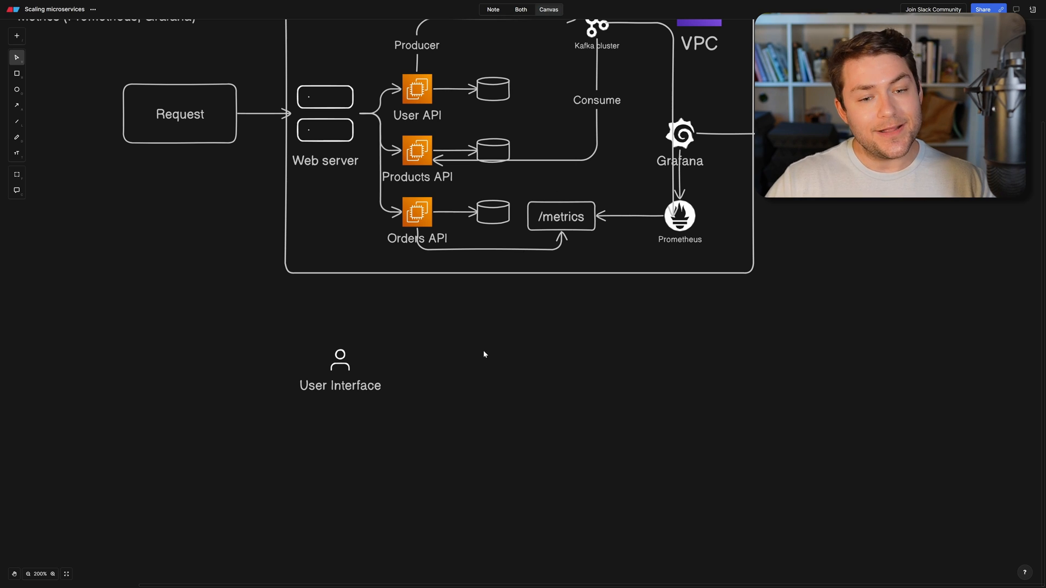
pyautogui.moveTo(517, 333)
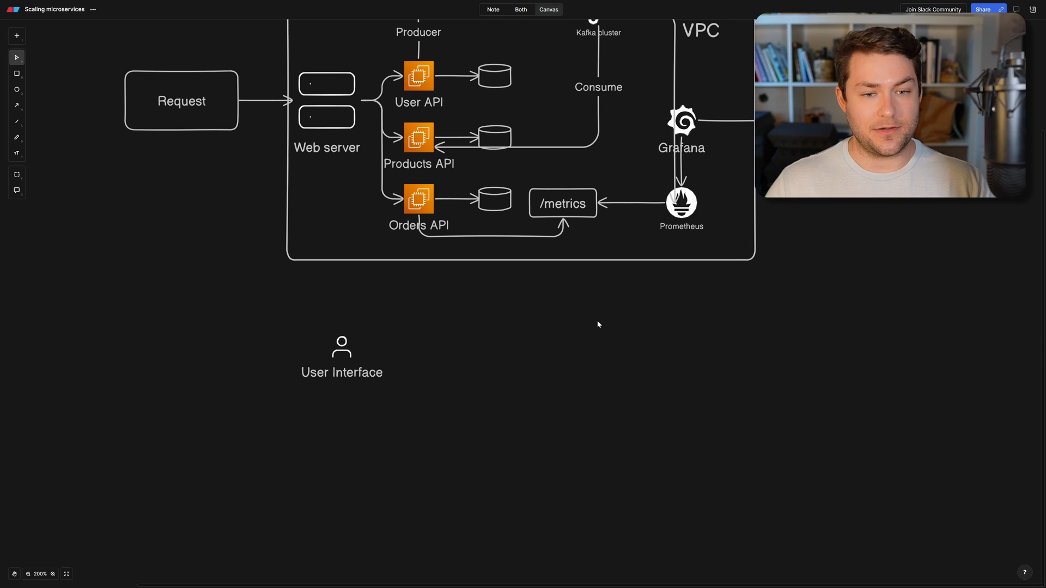
pyautogui.moveTo(17, 73)
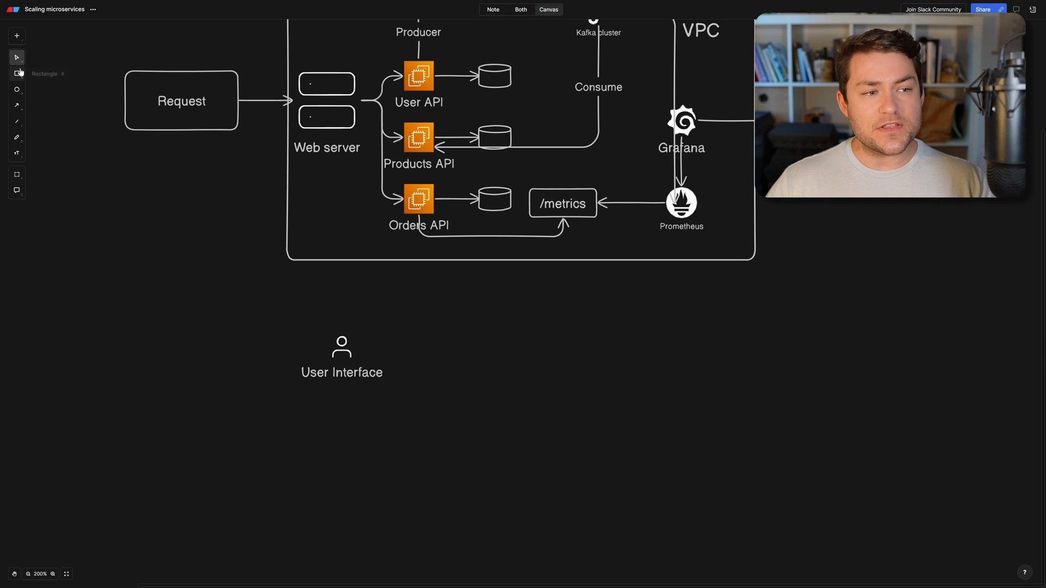
pyautogui.moveTo(568, 342)
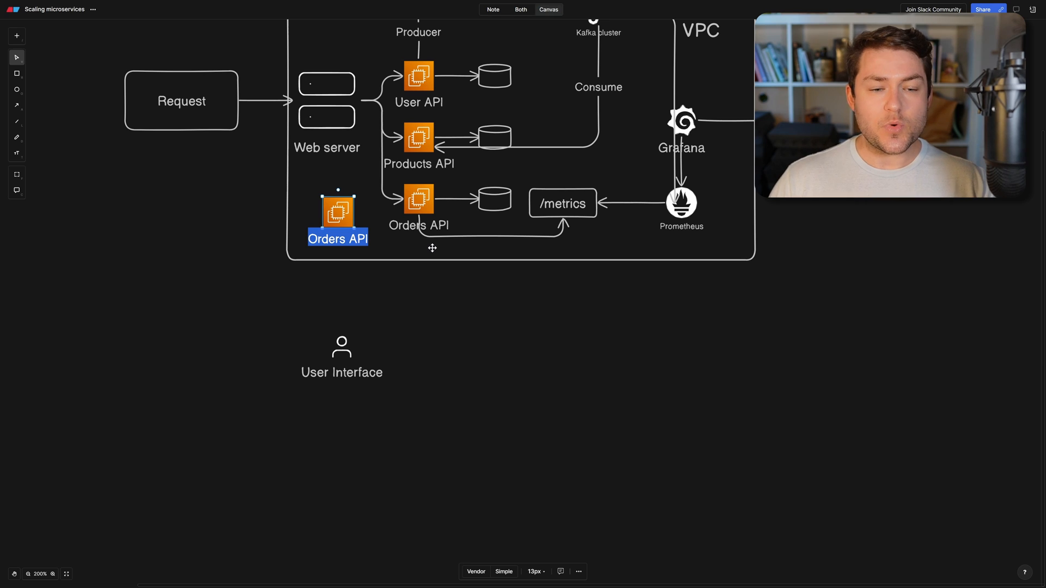
# Label the duplicated icon 'BFF', arrow it down to User Interface, and select User Interface.
pyautogui.write('BFF')
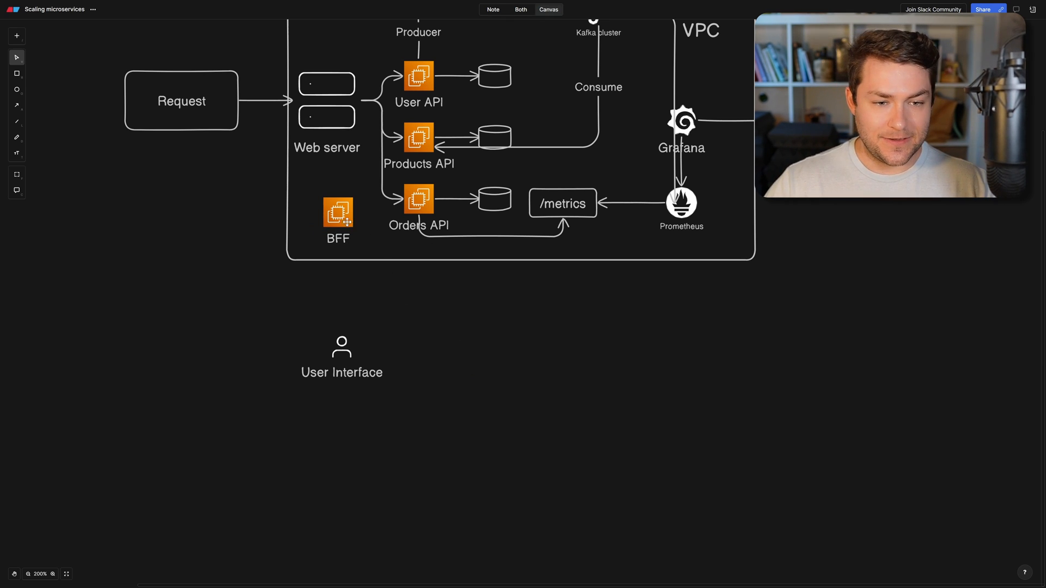
pyautogui.click(341, 344)
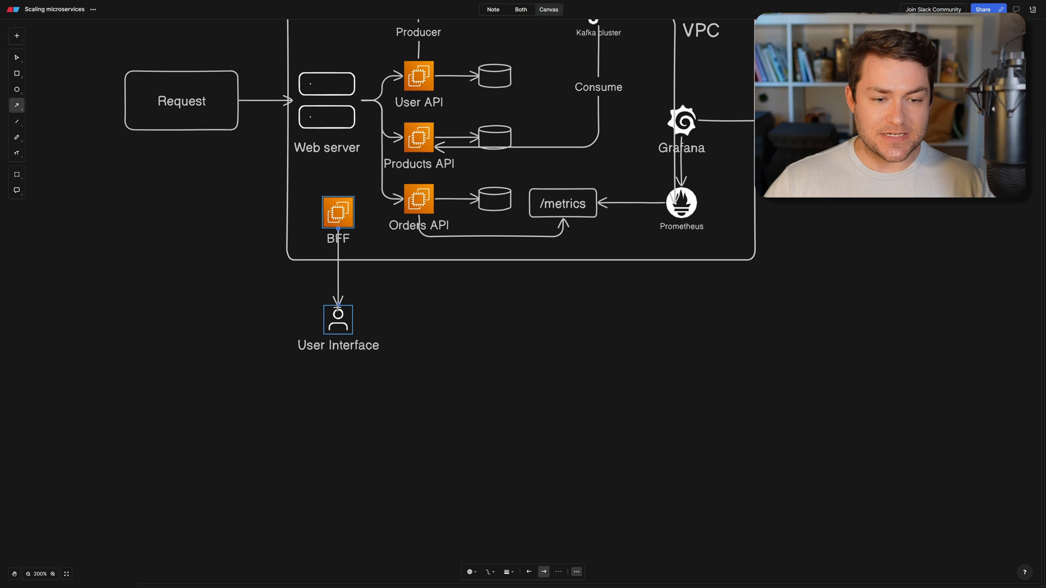
pyautogui.click(326, 368)
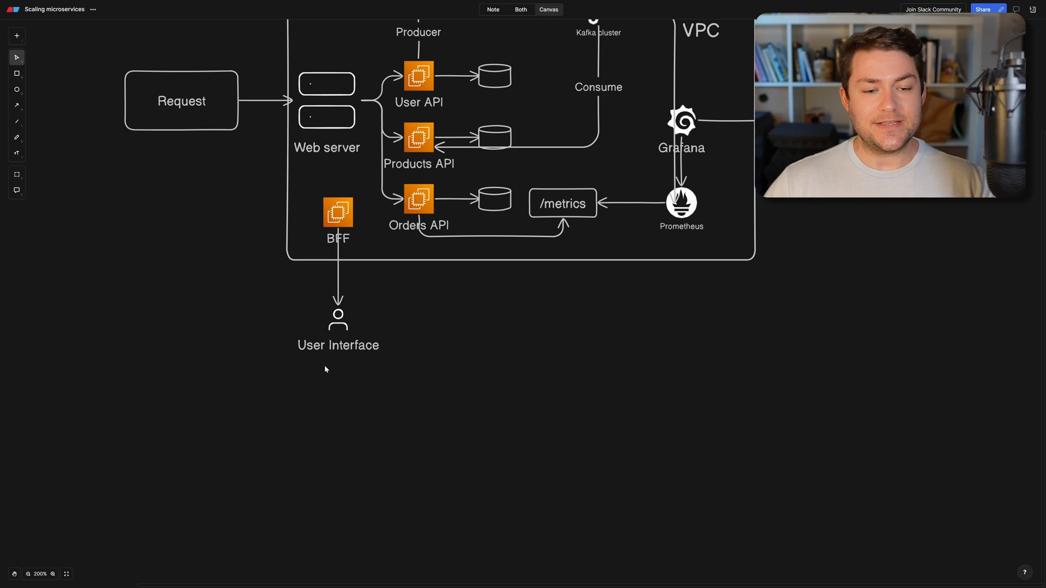
pyautogui.click(338, 327)
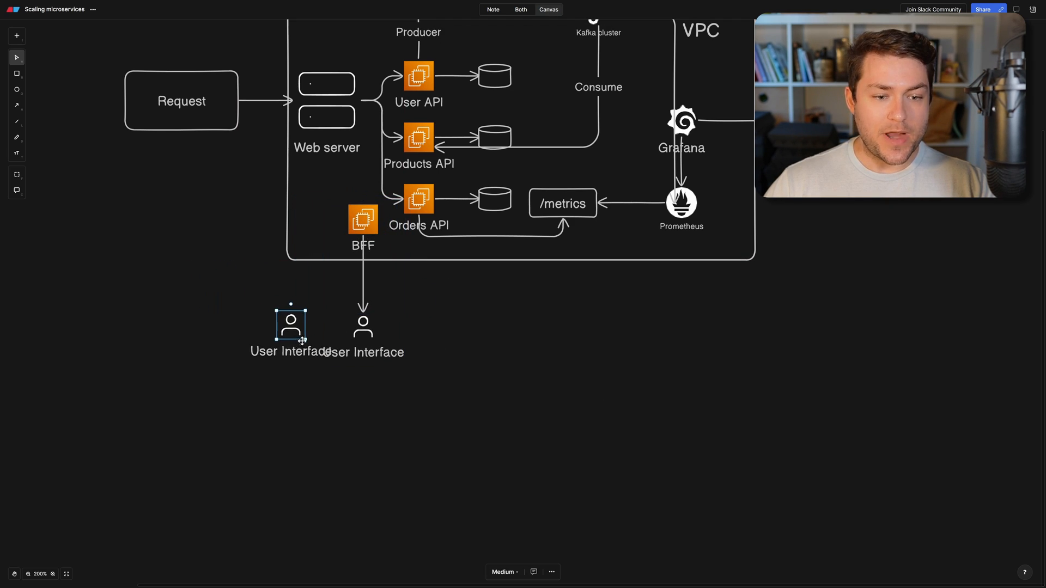
# Place the copied User Interface on the left and arrow each BFF to its own User Interface.
pyautogui.click(362, 220)
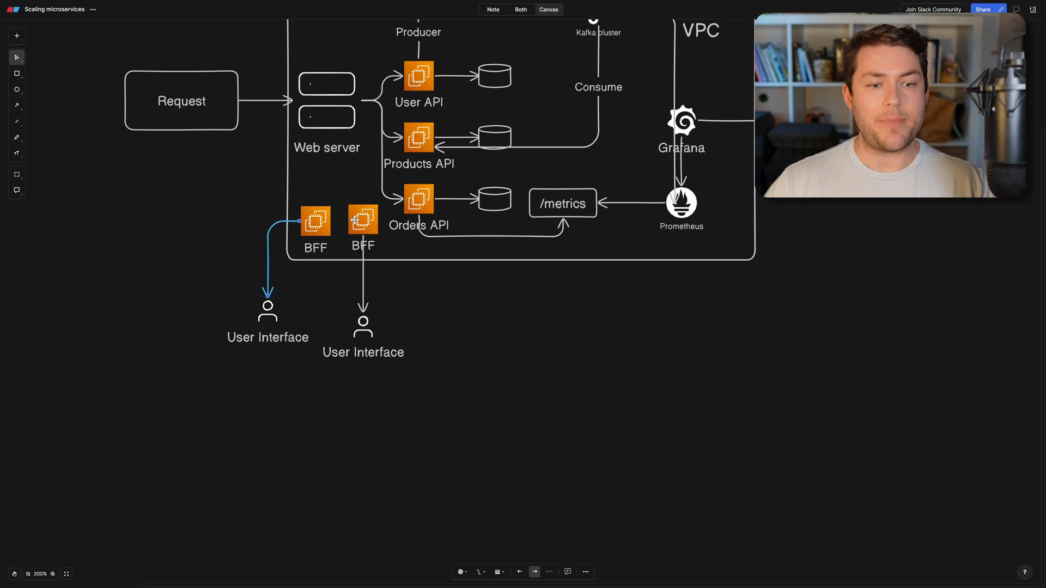
pyautogui.click(469, 334)
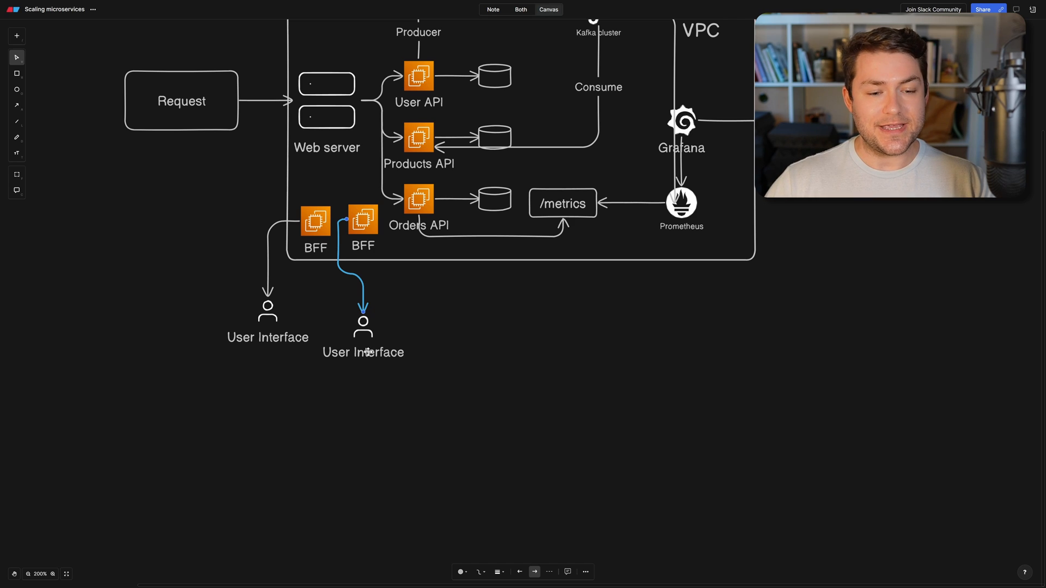
pyautogui.click(267, 320)
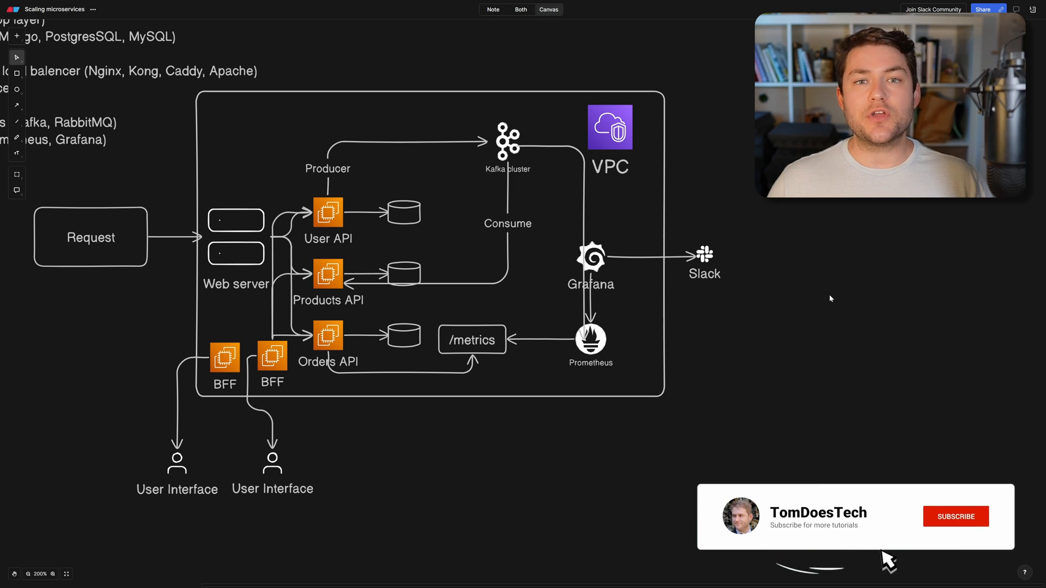
# Zoom out to view the whole finished microservices diagram.
pyautogui.click(955, 516)
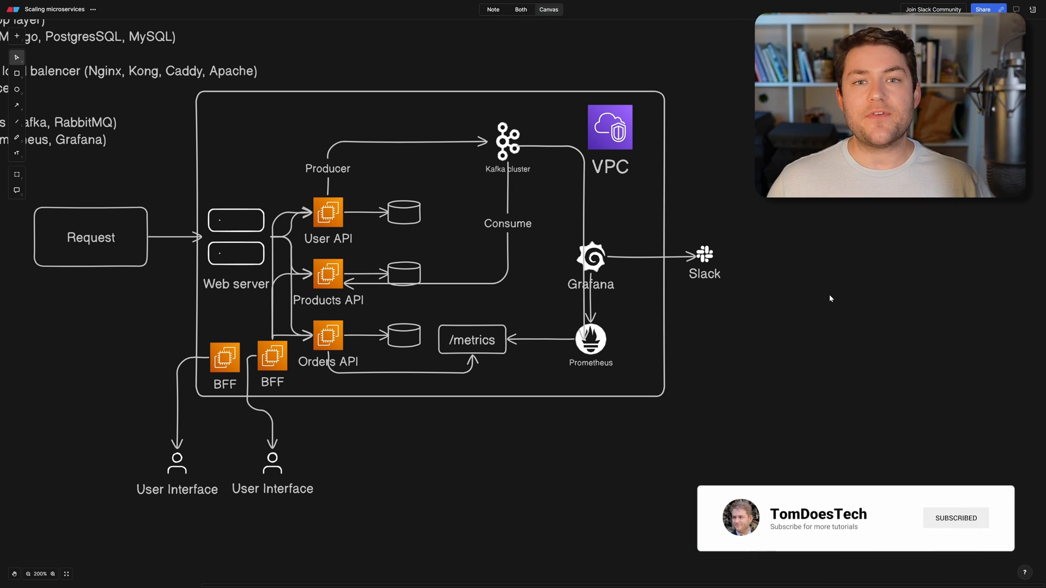